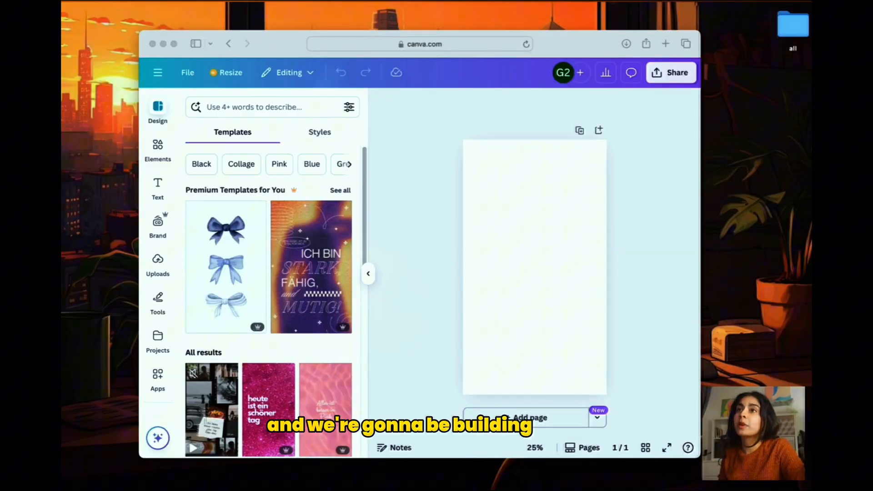
pyautogui.moveTo(534, 231)
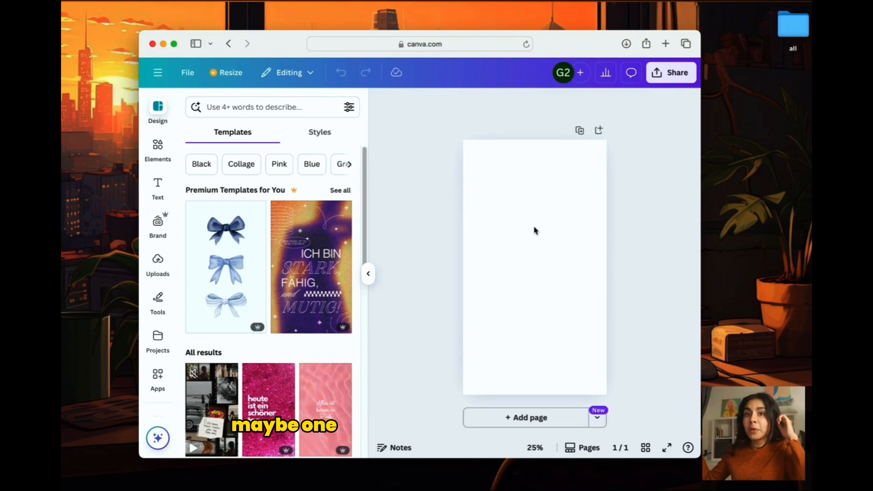
# Leave the VS Code timer project running and return to the blank Canva design
pyautogui.click(157, 149)
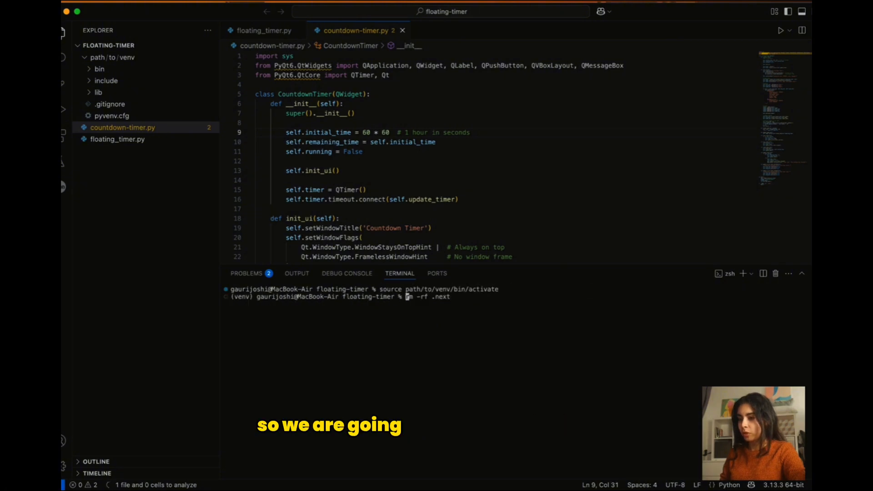
pyautogui.press('Return')
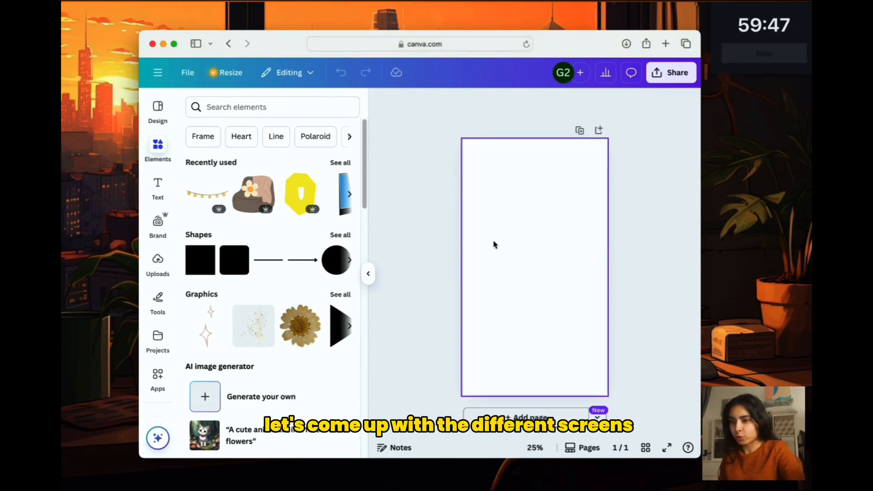
# Add text boxes for title, location, dates and Go, then place a 'checklist' checkbox column on a new page
pyautogui.click(157, 189)
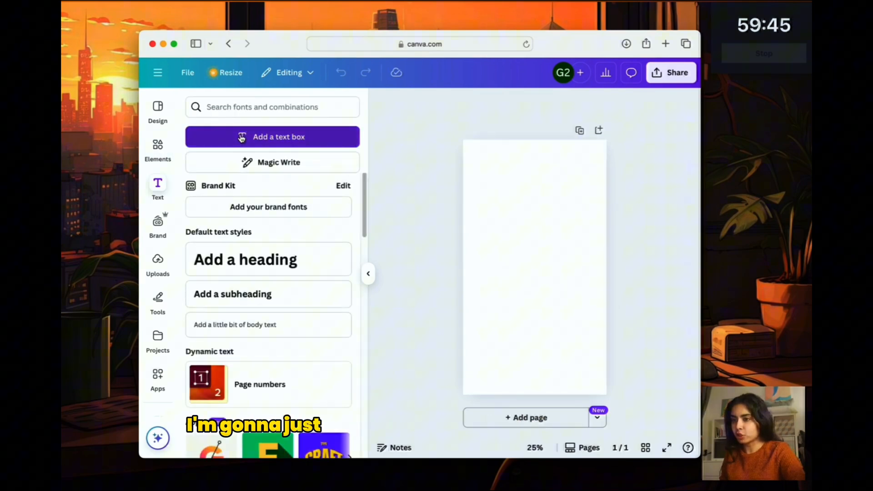
pyautogui.click(272, 136)
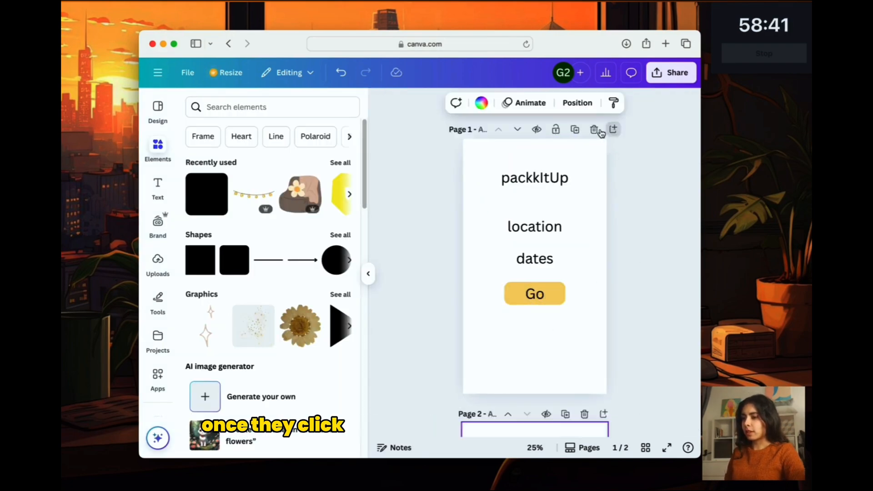
pyautogui.write('checklist')
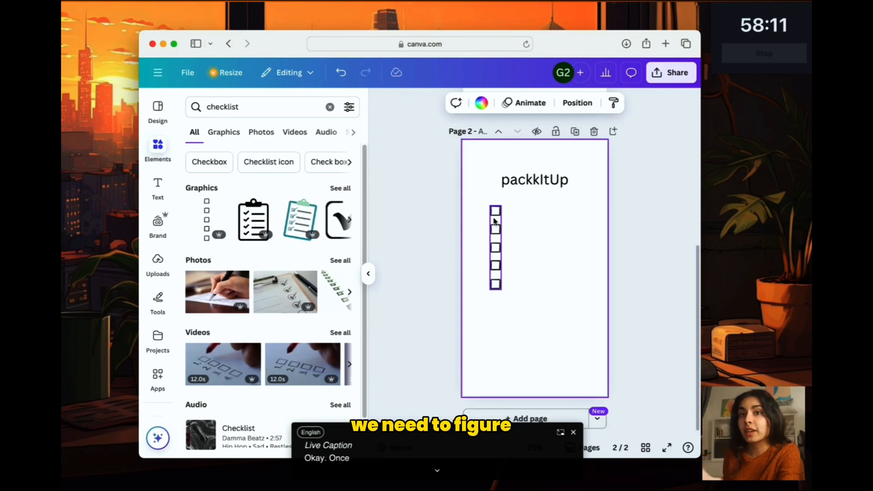
pyautogui.click(443, 181)
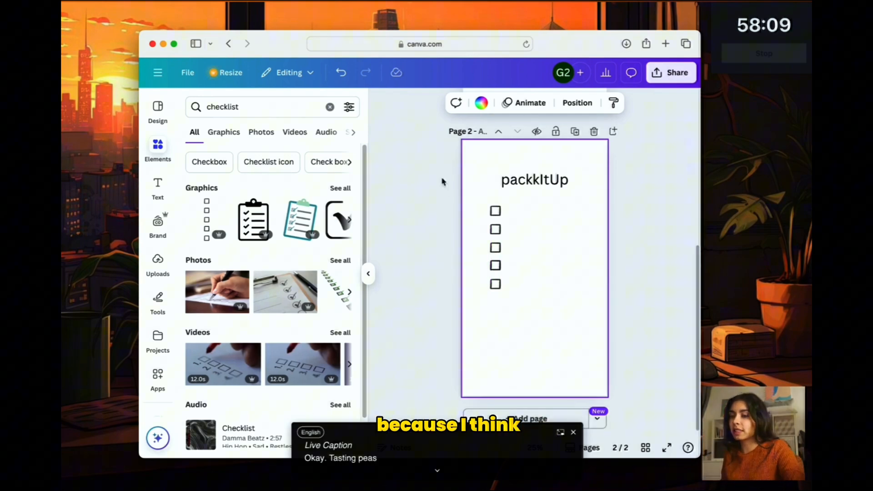
pyautogui.click(157, 188)
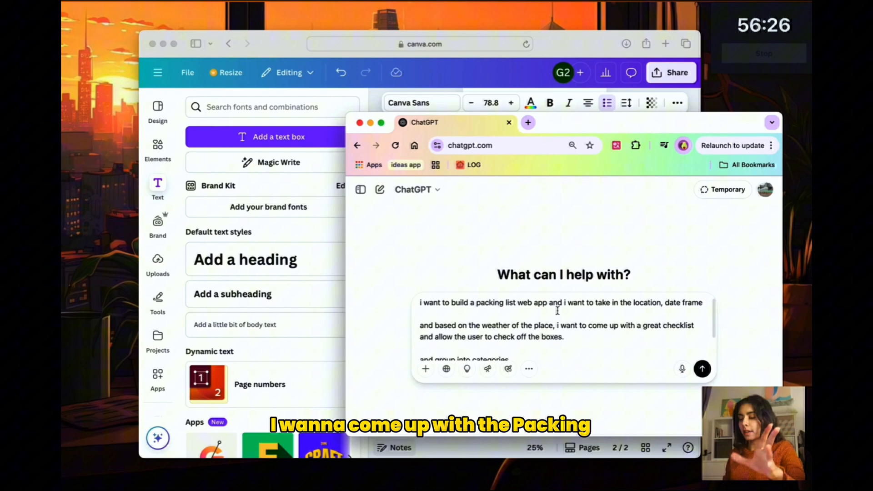
# Send the packing-list app question to ChatGPT and read through the suggested categories
pyautogui.doubleClick(646, 302)
pyautogui.write('should i have static categories? or dynamic ones?')
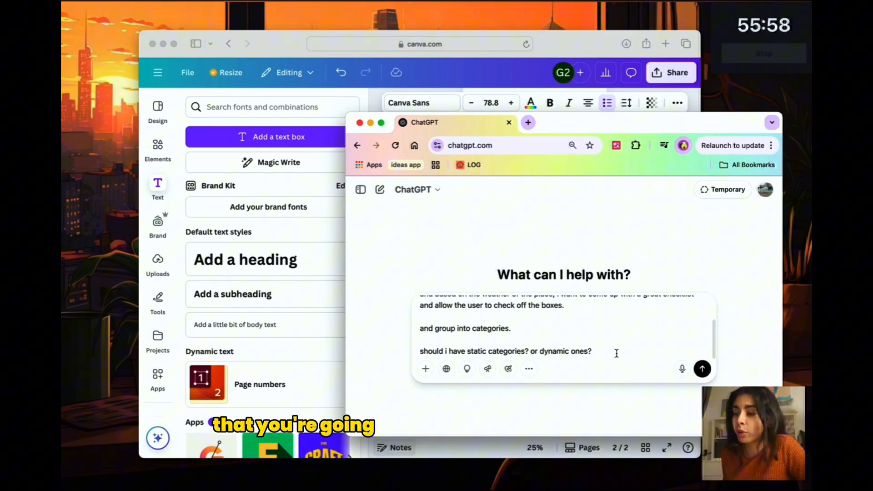
pyautogui.click(702, 368)
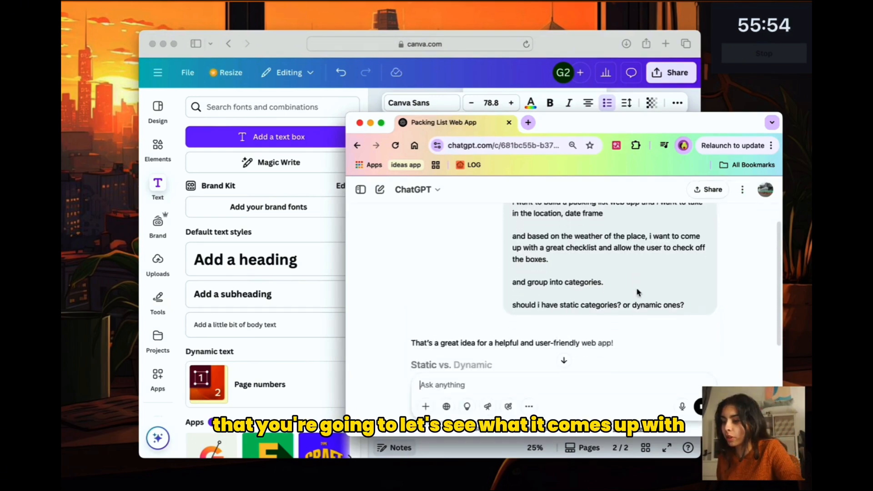
pyautogui.scroll(-3)
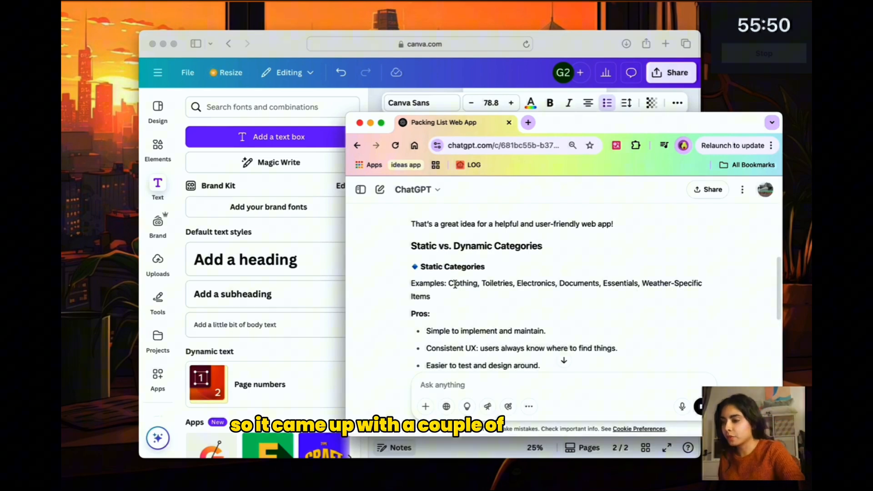
pyautogui.scroll(-3)
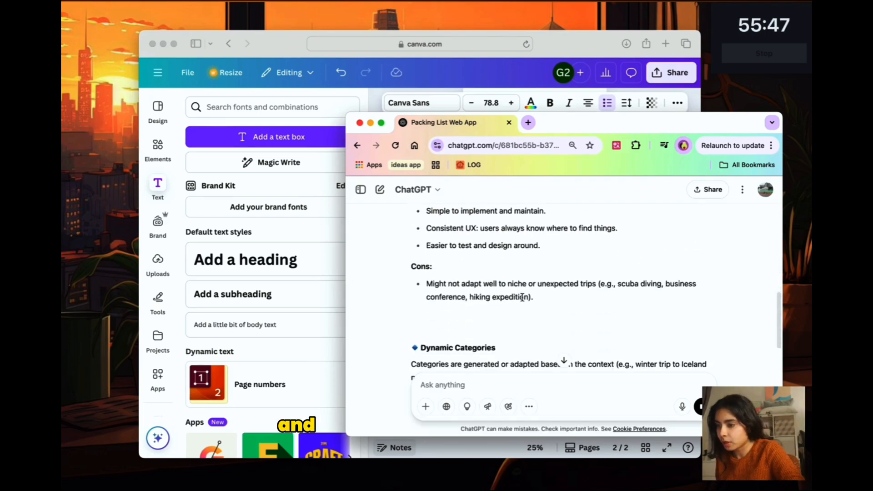
pyautogui.scroll(-3)
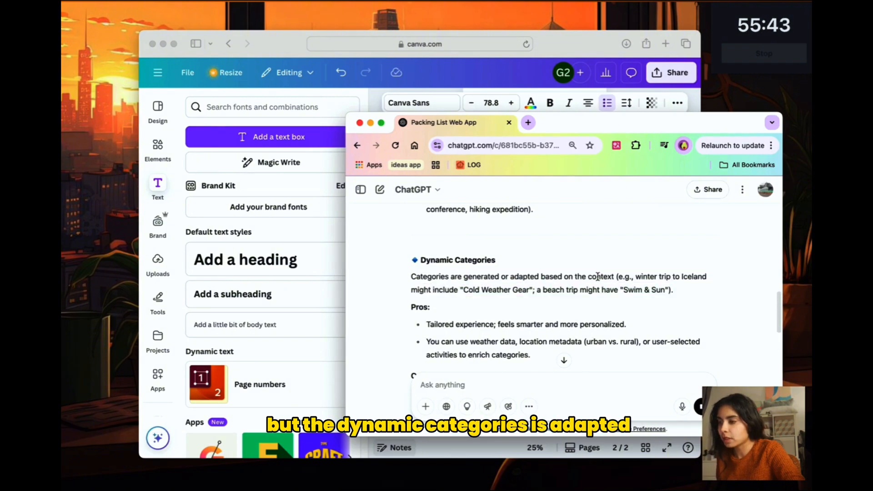
pyautogui.scroll(3)
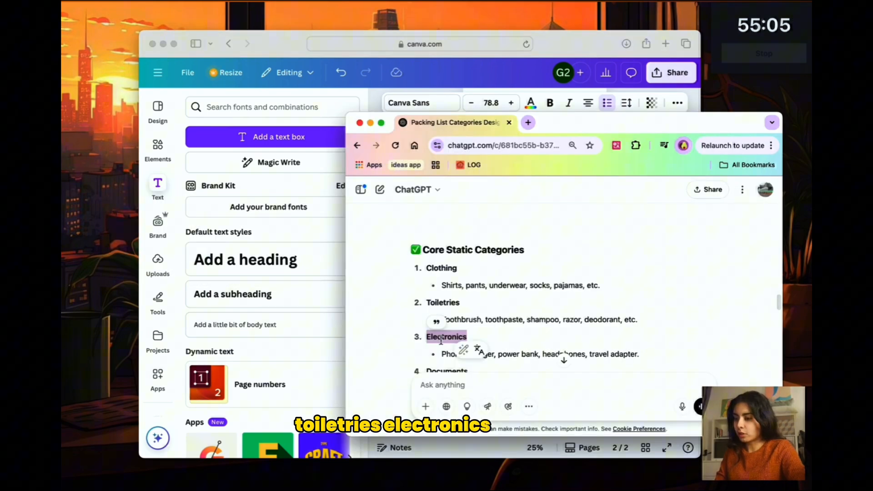
pyautogui.scroll(-3)
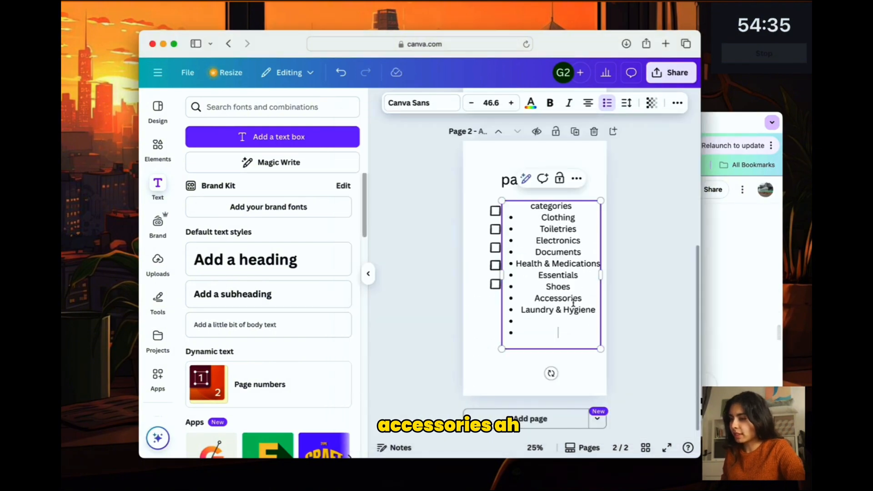
# Paste the category list, Clothing to Laundry & Hygiene, as bullets on the checklist page
pyautogui.click(626, 103)
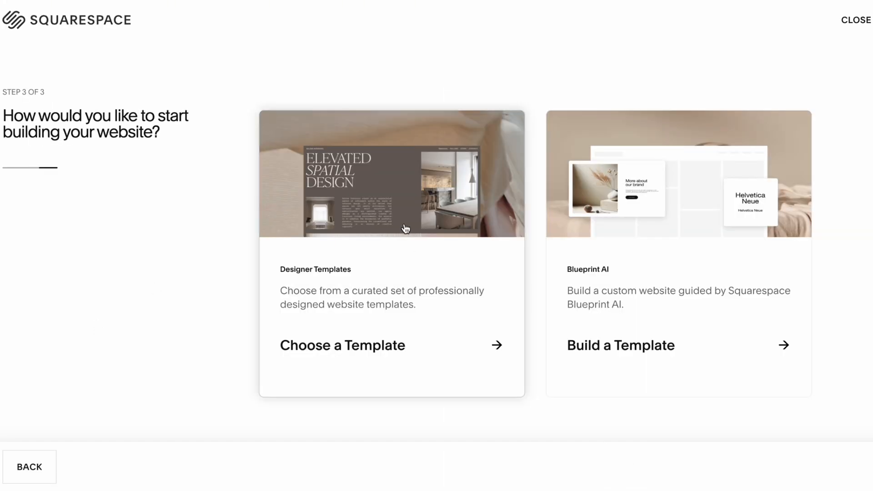
# Preview the Minetta designer template in Squarespace, then view the Marketing Tools page
pyautogui.click(343, 345)
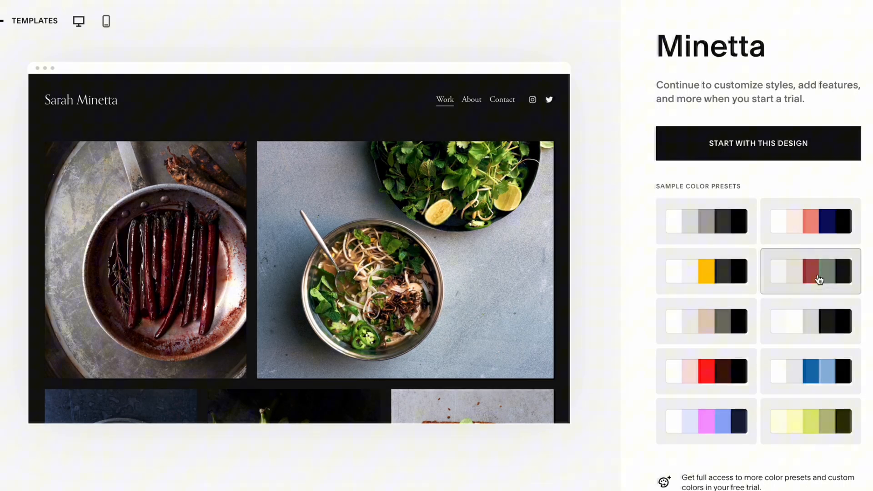
pyautogui.scroll(-3)
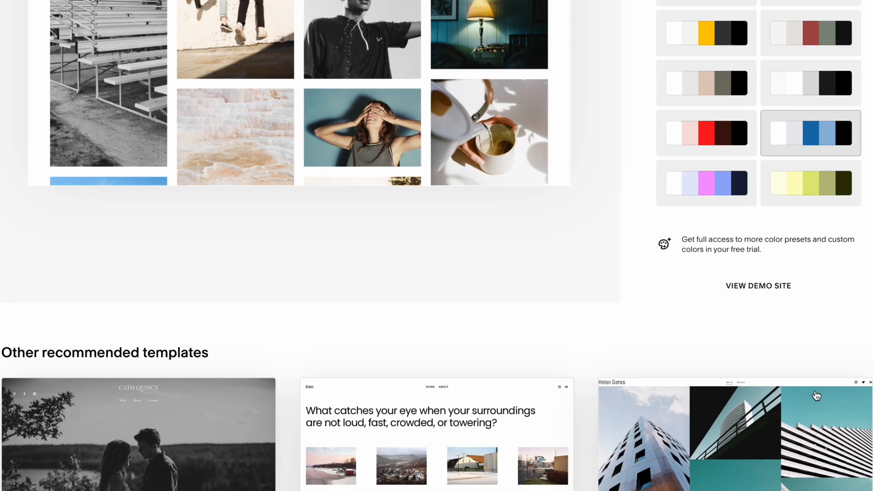
pyautogui.click(471, 43)
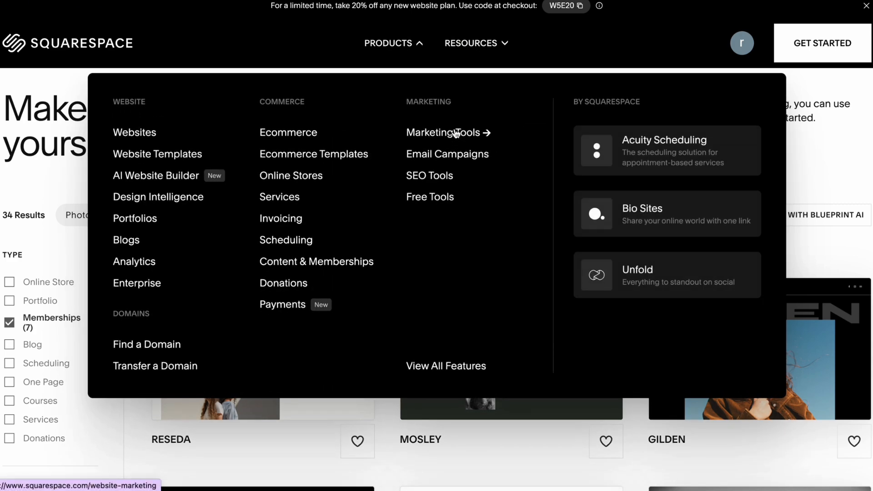
pyautogui.click(445, 133)
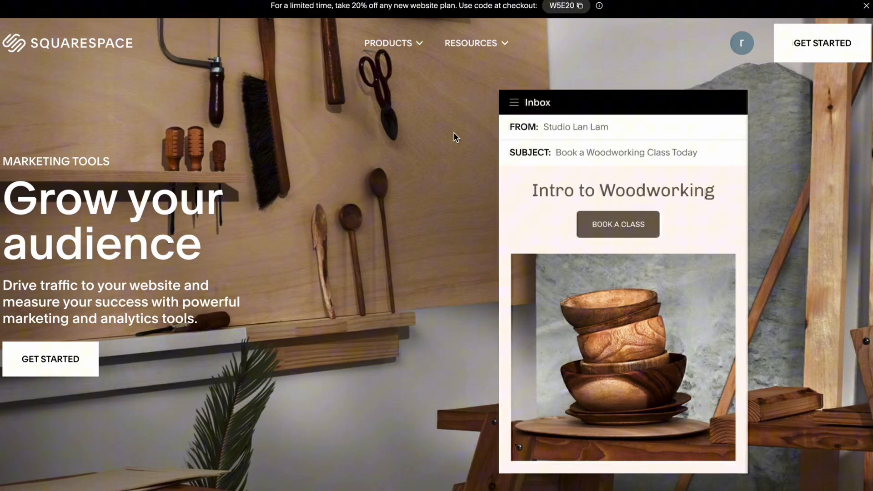
pyautogui.scroll(-3)
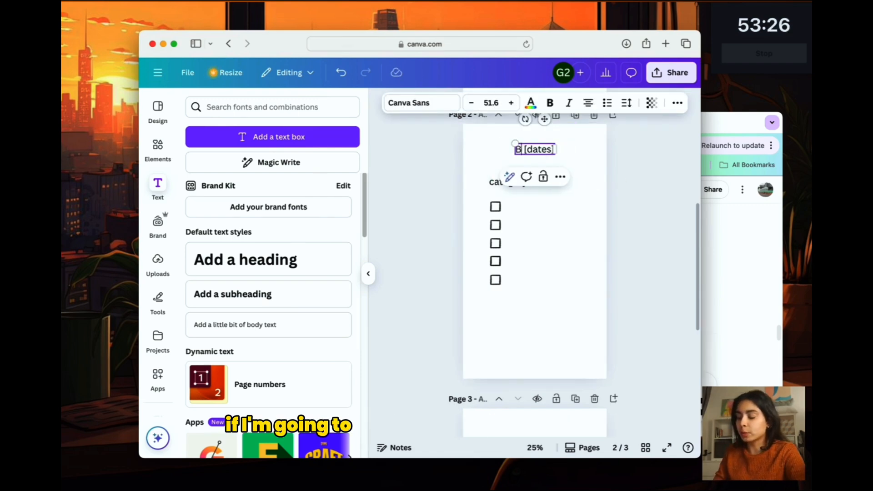
# Head the checklist with a Berlin dates line and <weather type> <temperature> placeholders
pyautogui.write('Berlin [6/5 -')
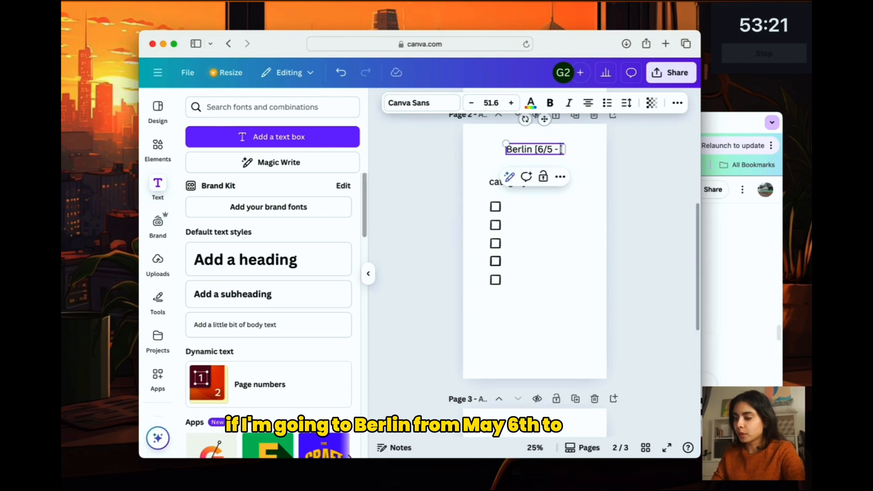
pyautogui.write('19/5]')
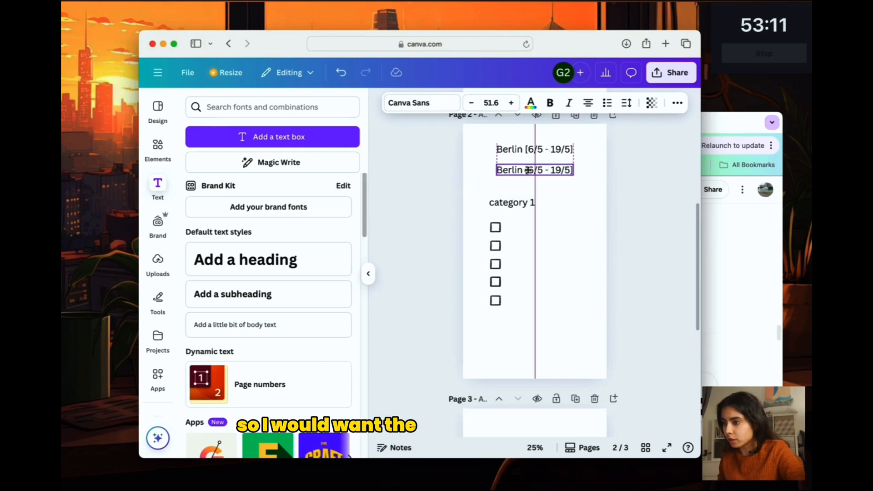
pyautogui.write('weather type>')
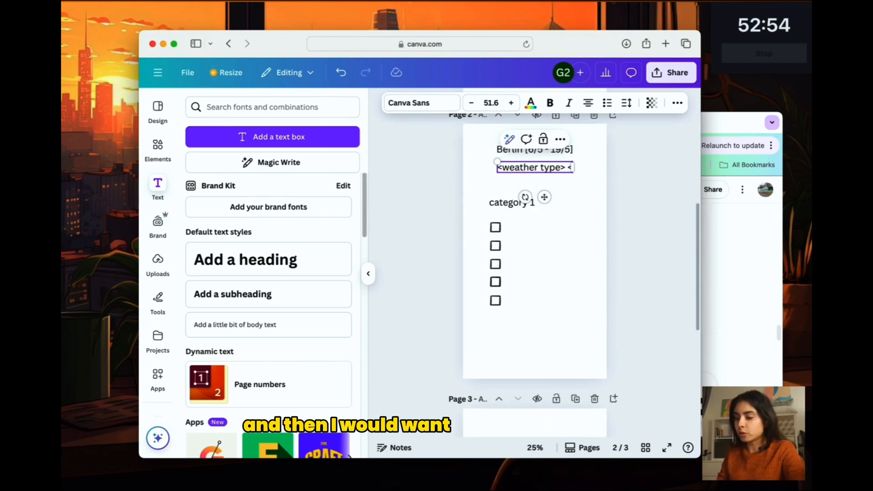
pyautogui.write('<temperature>')
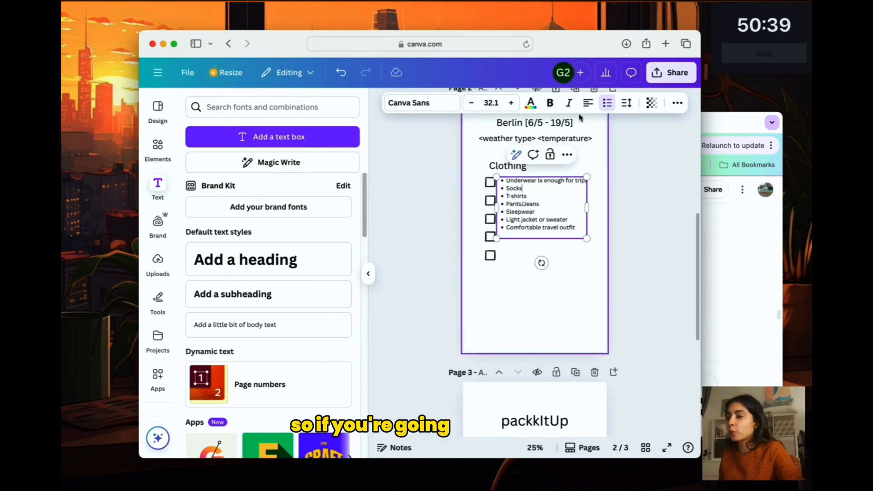
# Correct the dates in the Berlin trip title and set up the Clothing item list below
pyautogui.click(534, 123)
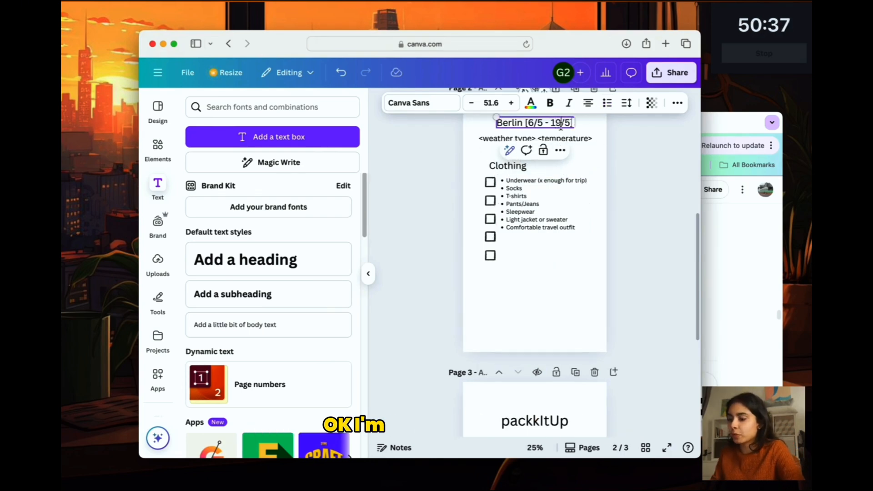
pyautogui.click(535, 138)
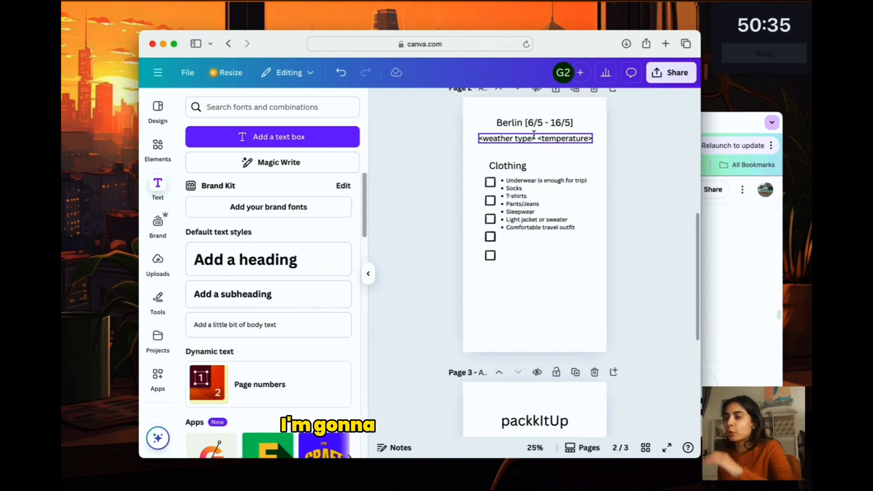
pyautogui.click(533, 122)
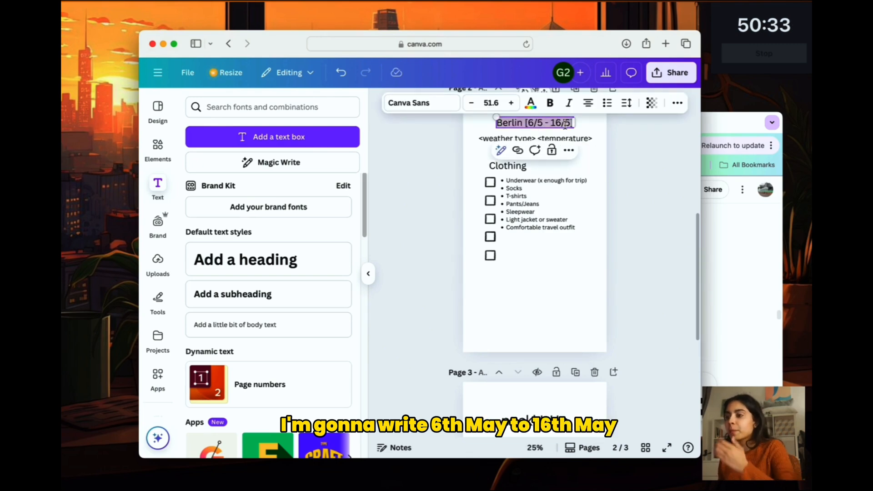
pyautogui.click(534, 206)
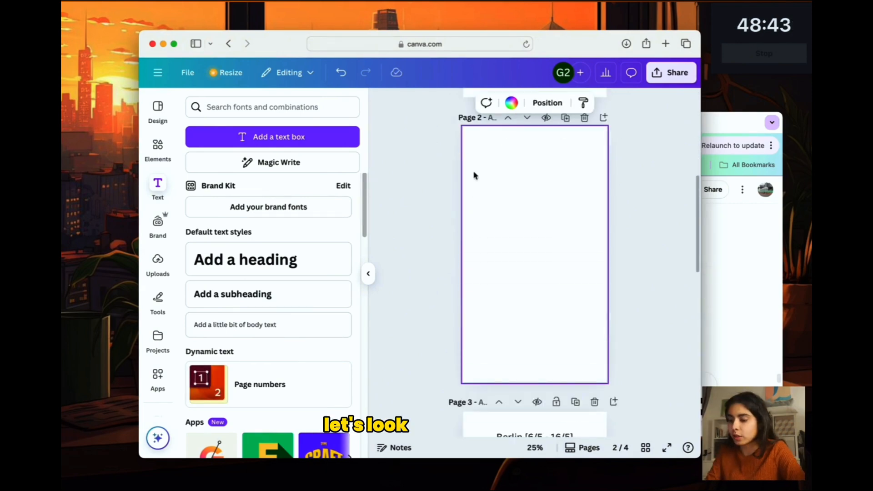
# Pick pale cream fefae0 from Coolors trending palettes and apply it as page 2's background
pyautogui.click(561, 65)
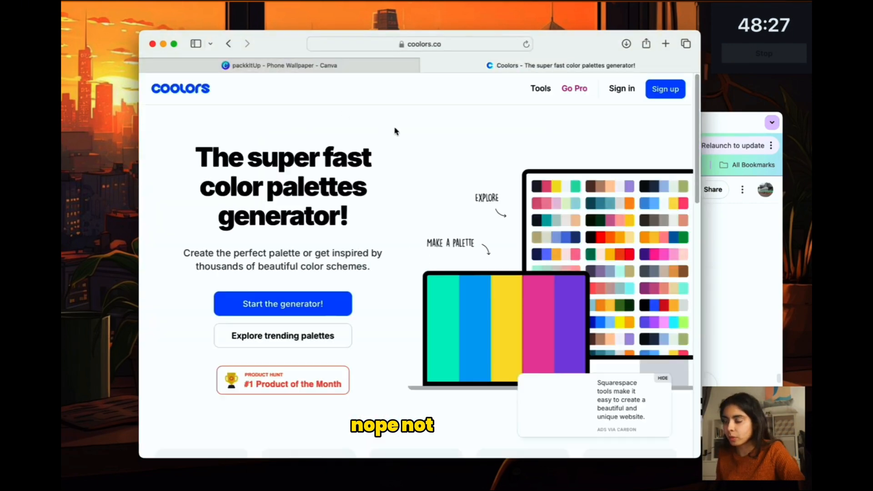
pyautogui.click(282, 336)
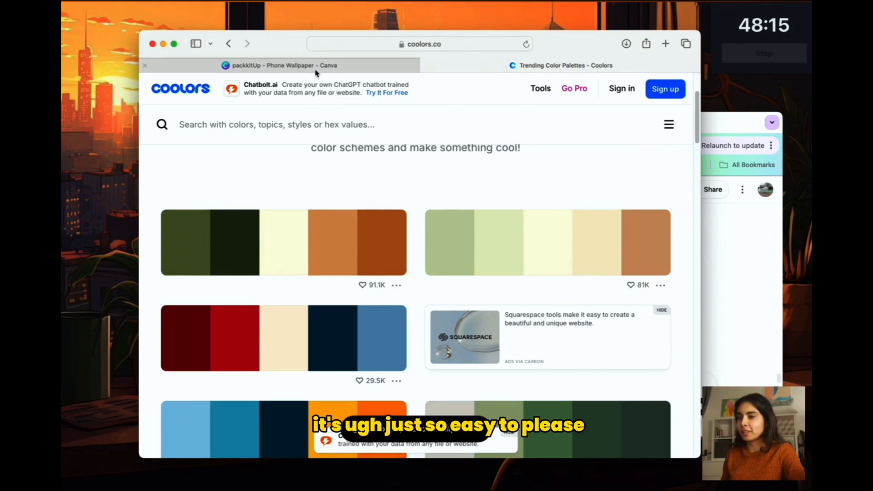
pyautogui.click(279, 65)
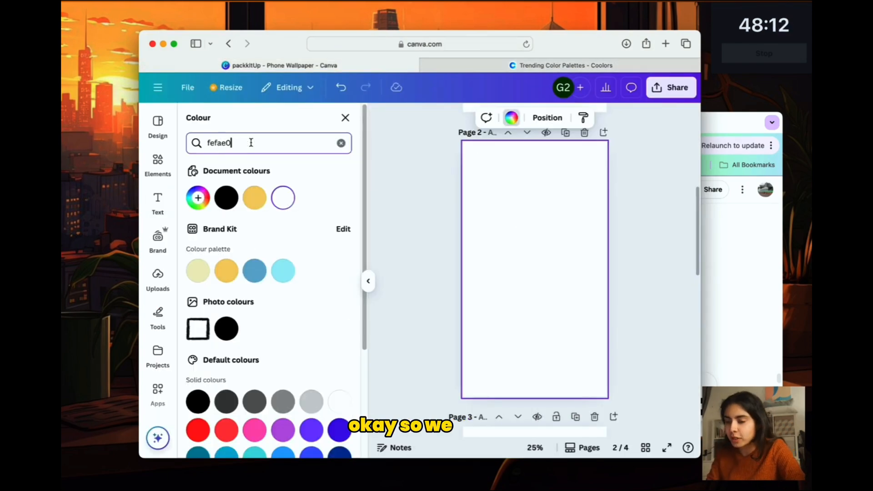
pyautogui.click(198, 191)
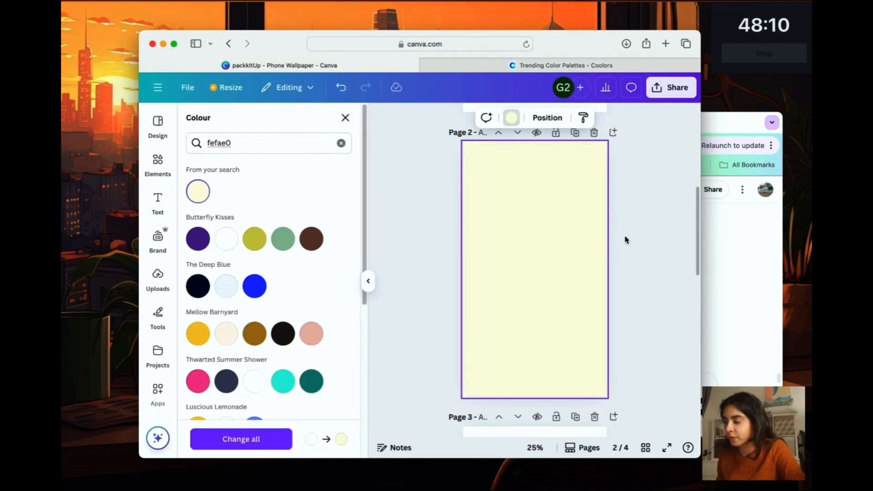
pyautogui.click(157, 201)
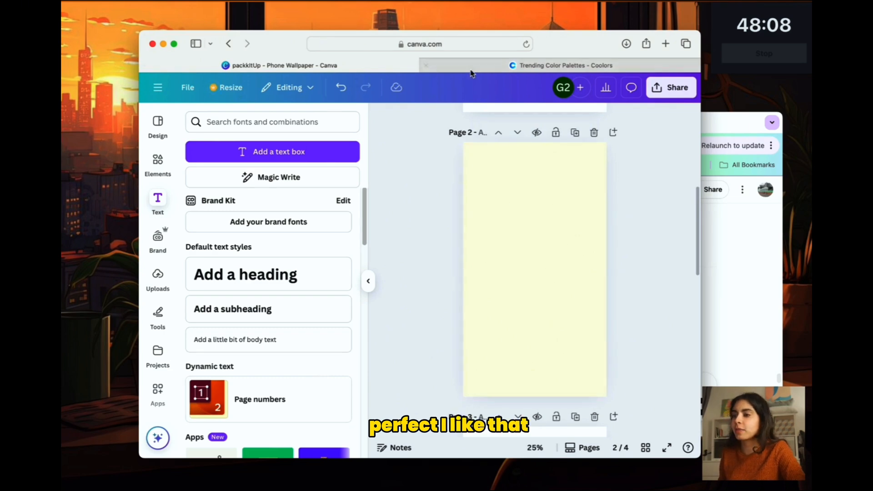
pyautogui.click(562, 66)
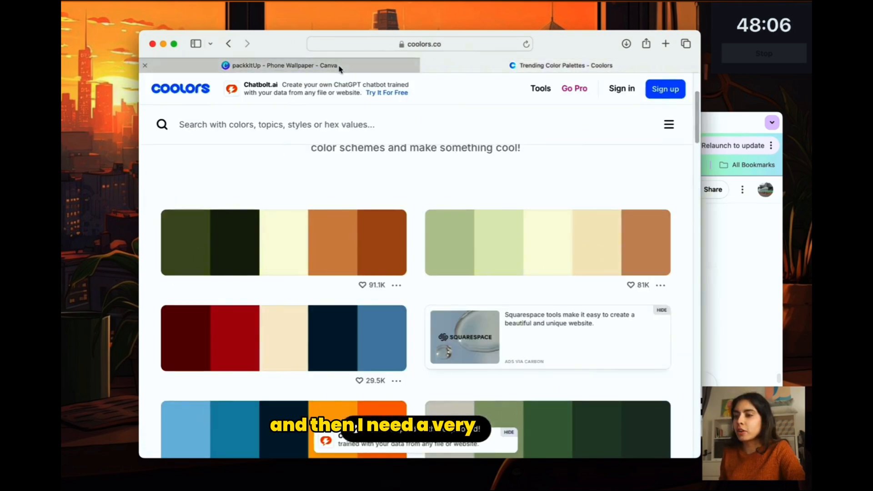
# Add the packkItUp heading, location and dates fields, and 'cute travel' stickers
pyautogui.click(278, 65)
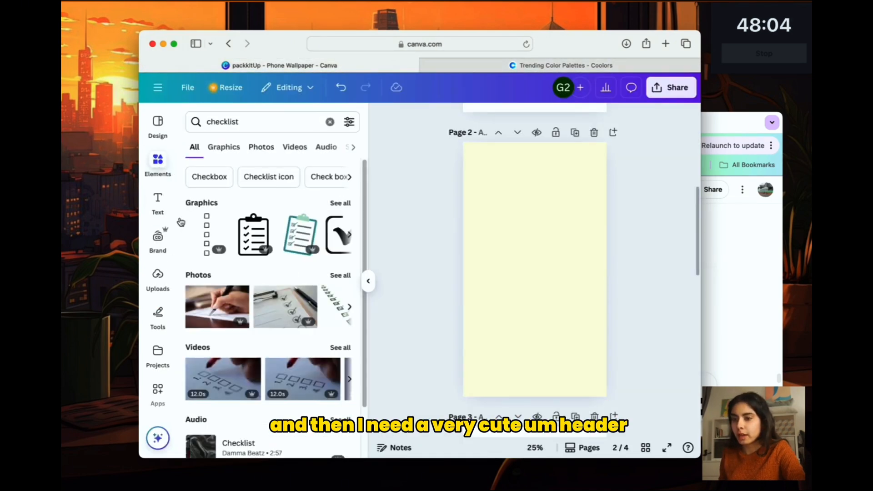
pyautogui.click(157, 202)
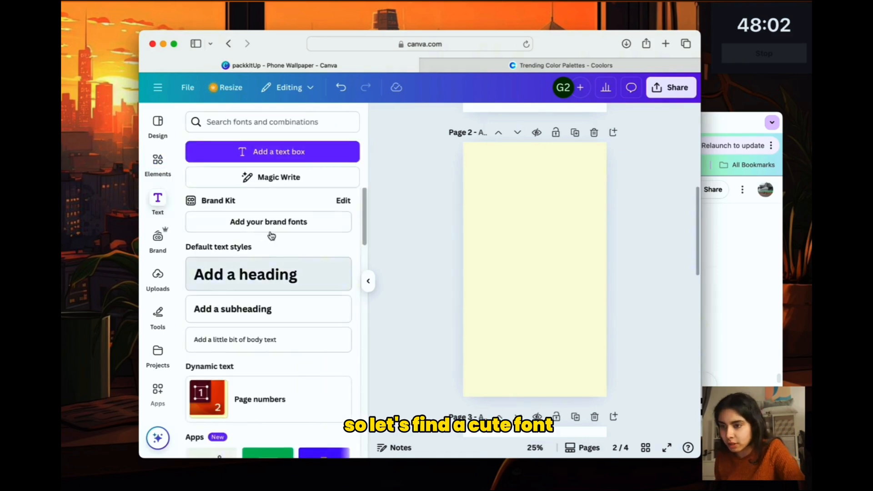
pyautogui.click(268, 274)
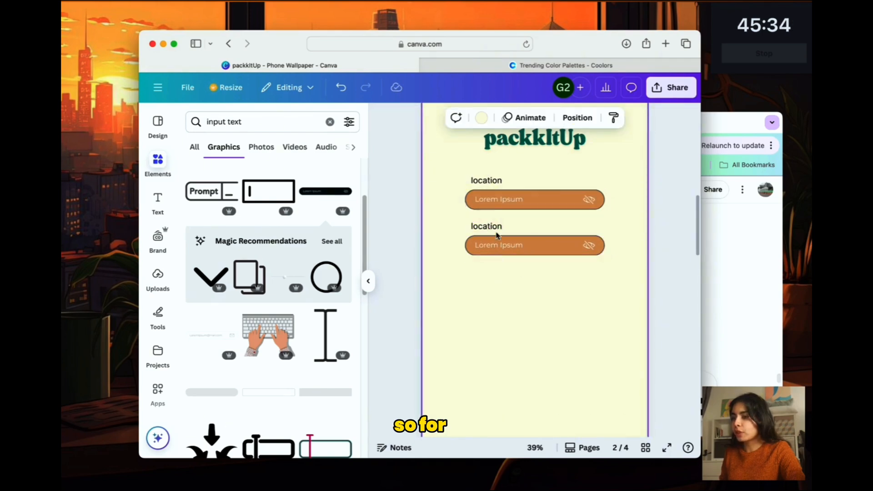
pyautogui.click(533, 244)
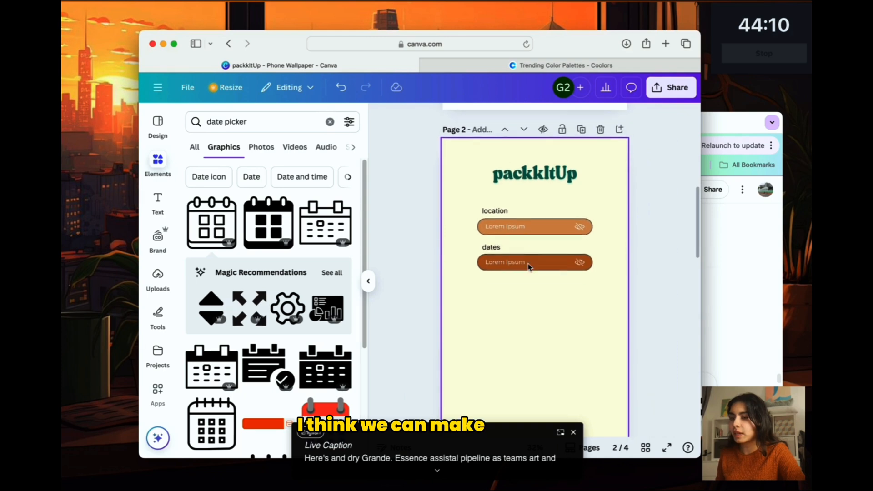
pyautogui.write('cute travel')
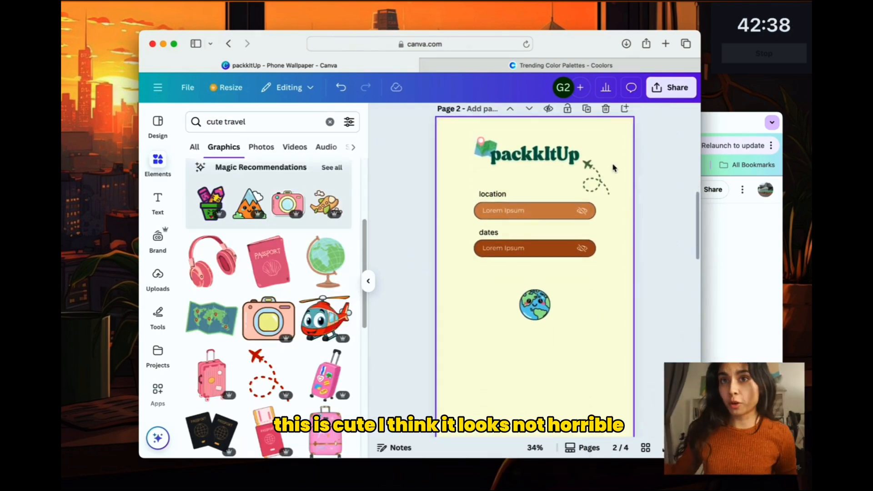
pyautogui.scroll(-3)
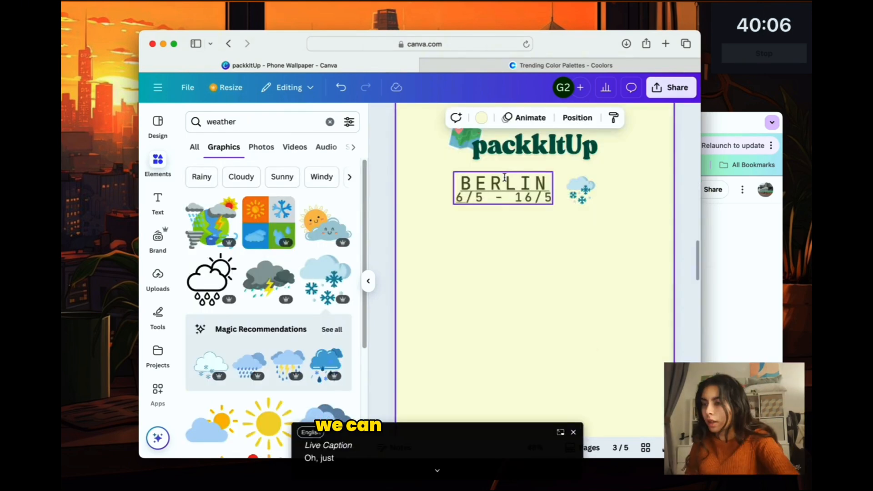
# Add a weather icon with 12°C - 25°C and category bars, then duplicate the Berlin trip page
pyautogui.write('degree c')
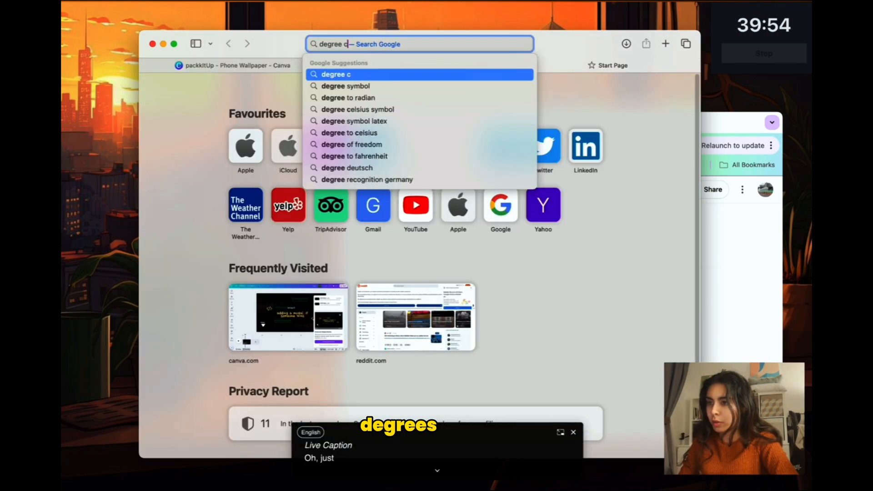
pyautogui.click(234, 66)
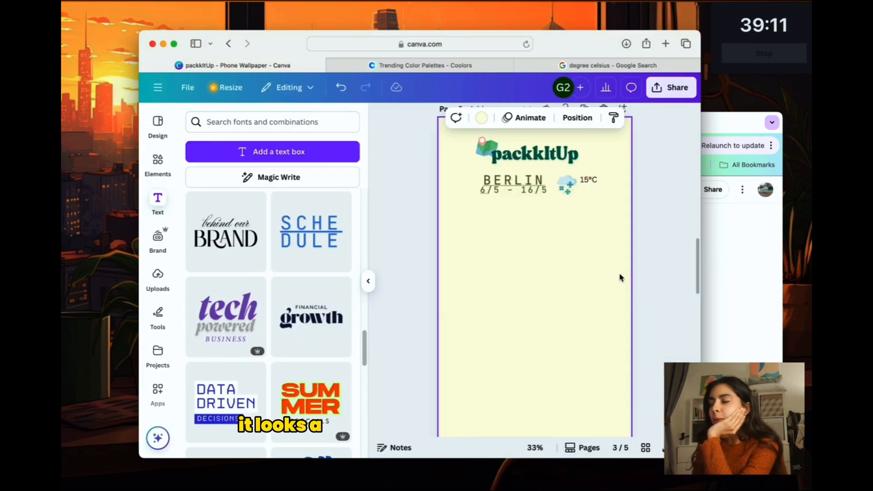
pyautogui.click(565, 185)
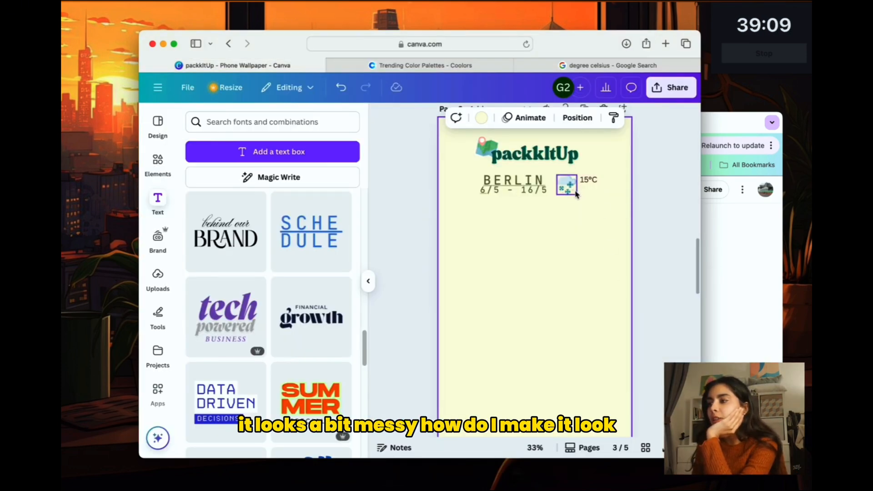
pyautogui.click(589, 180)
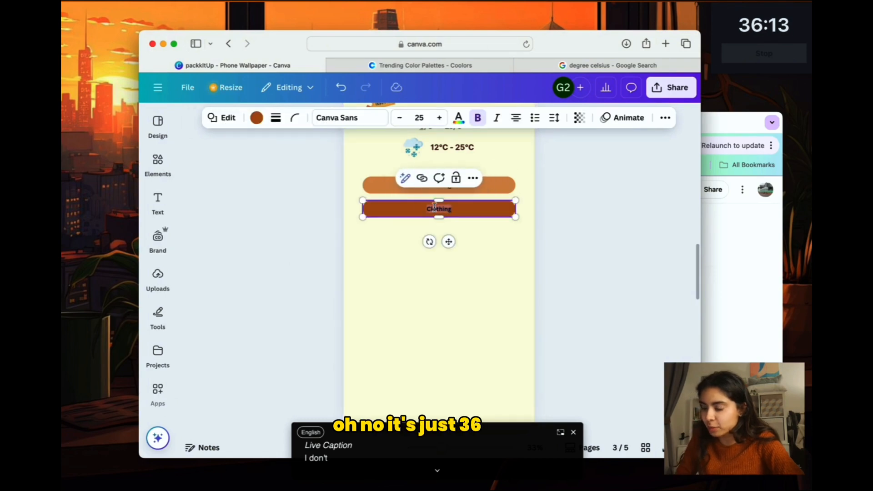
pyautogui.click(609, 225)
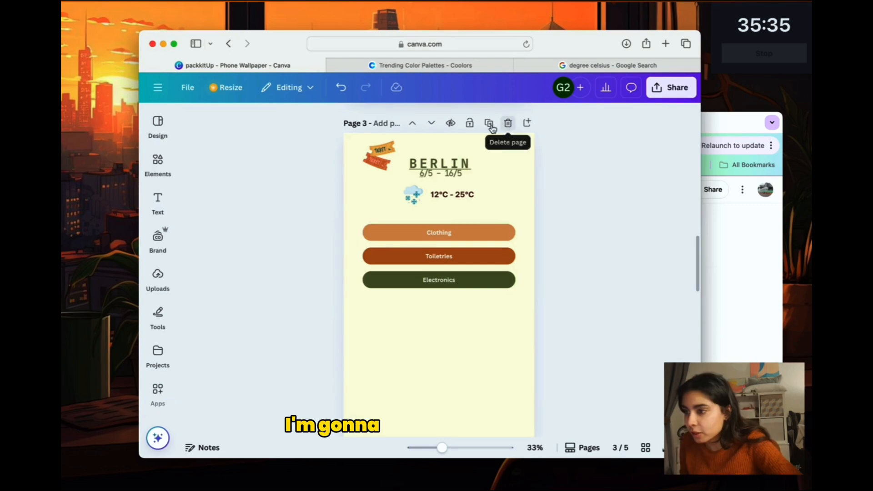
pyautogui.click(490, 122)
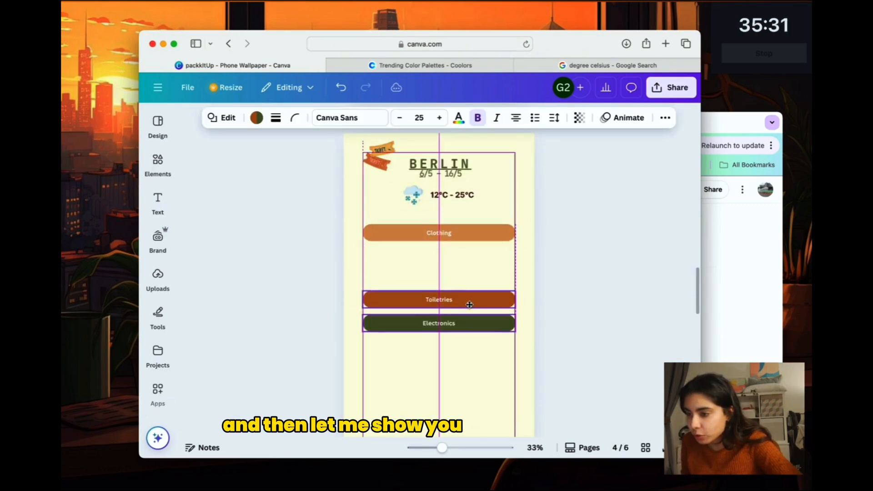
# Add a Pants and T Shirts box under Clothing and search Elements for a tick graphic
pyautogui.click(157, 165)
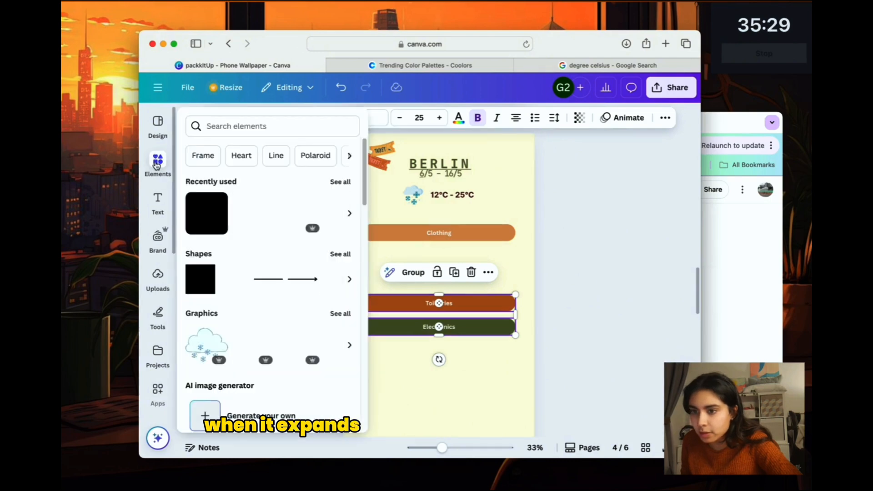
pyautogui.click(158, 202)
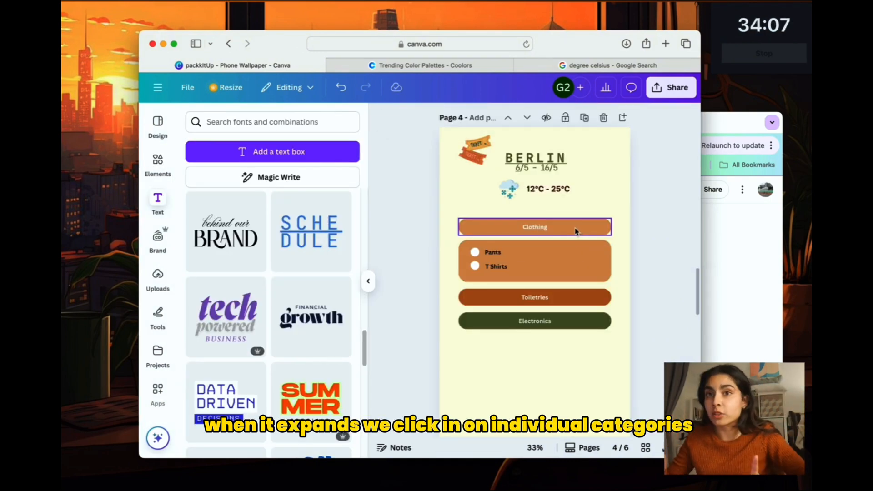
pyautogui.click(492, 252)
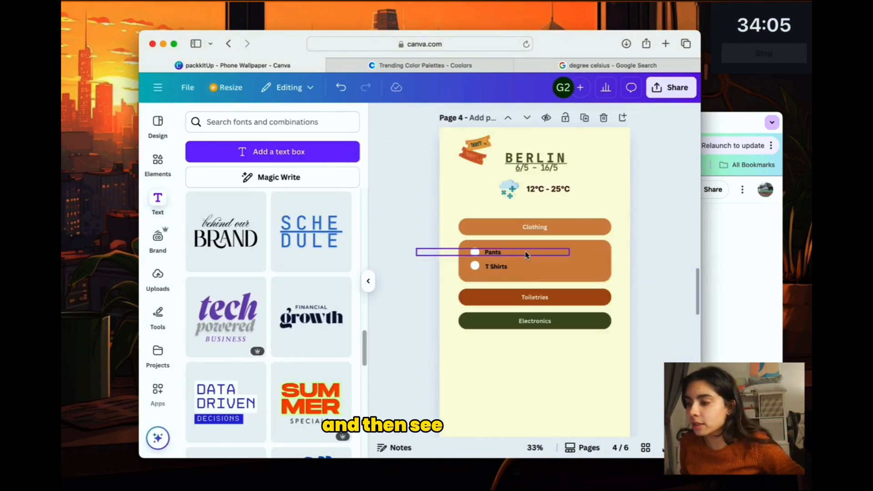
pyautogui.click(492, 252)
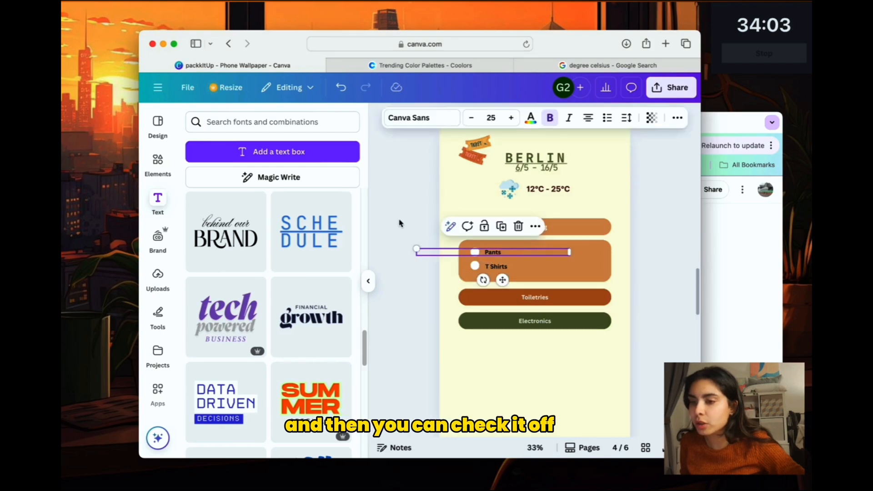
pyautogui.click(157, 165)
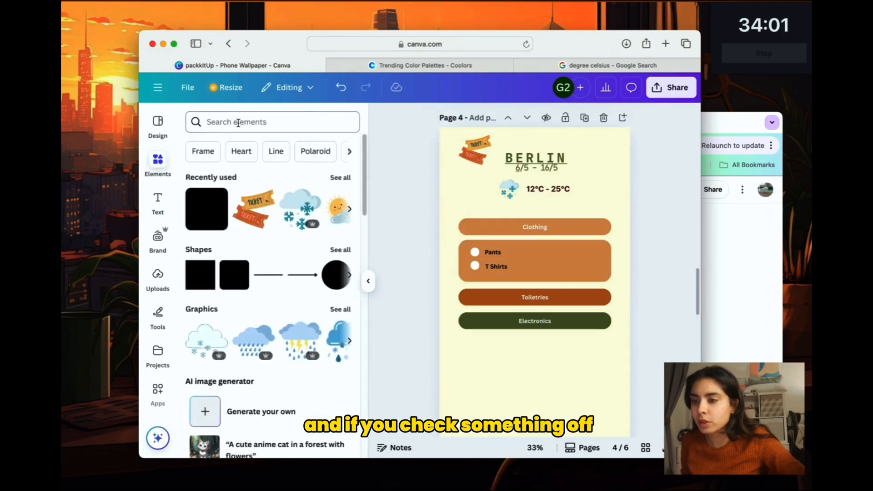
pyautogui.write('tick')
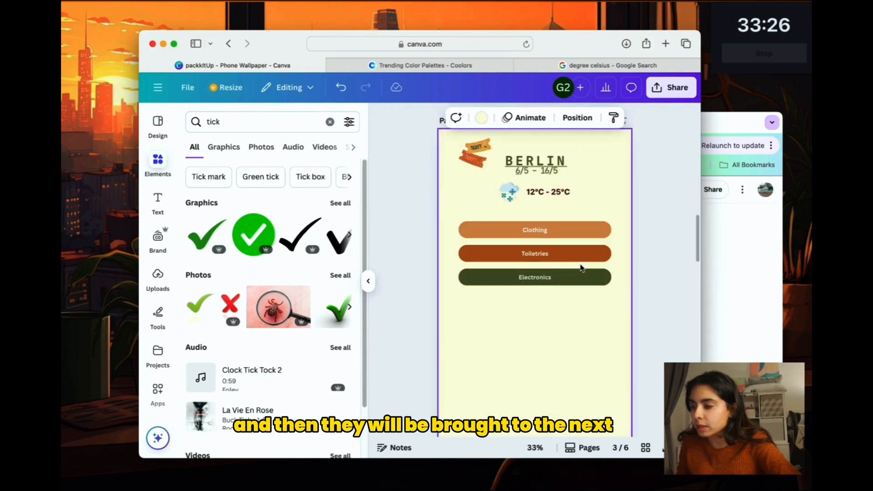
# Rearrange the Berlin title, temperature range and category bars around the expanded checklist
pyautogui.click(535, 162)
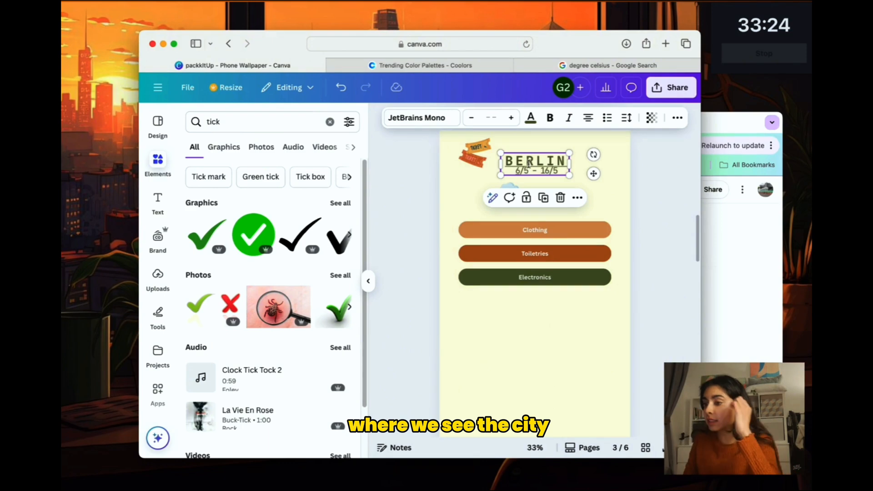
pyautogui.click(547, 192)
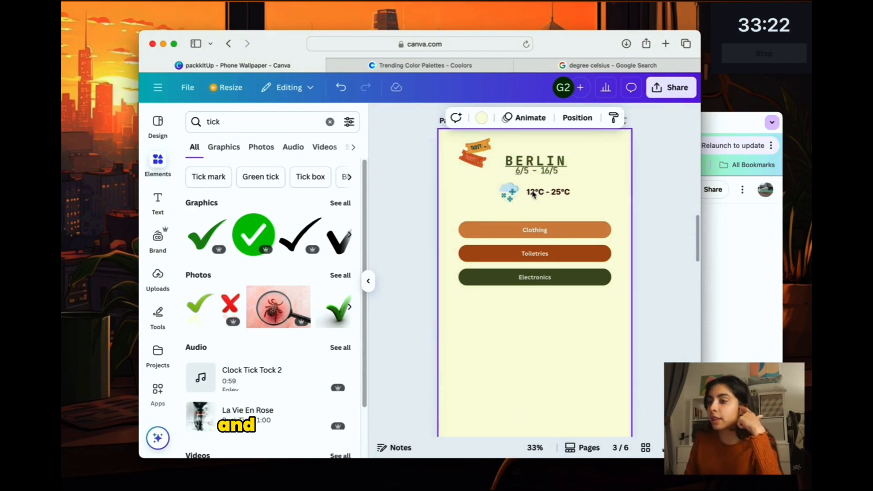
pyautogui.click(547, 192)
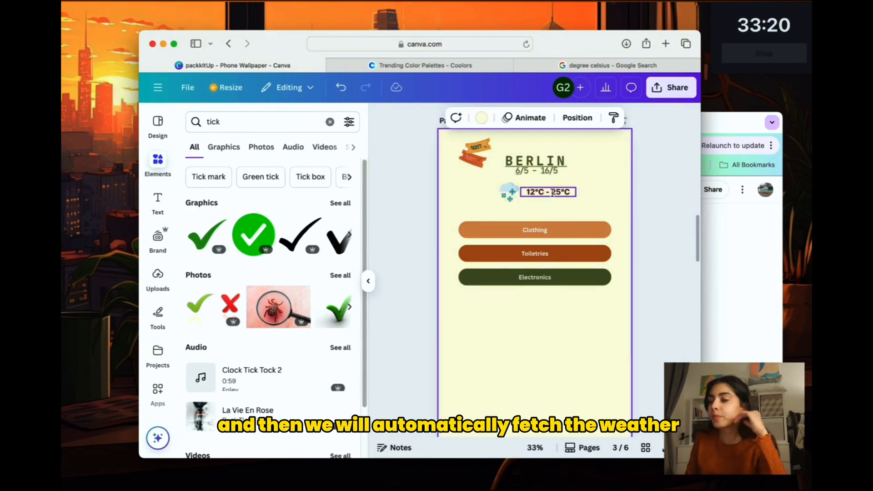
pyautogui.click(534, 229)
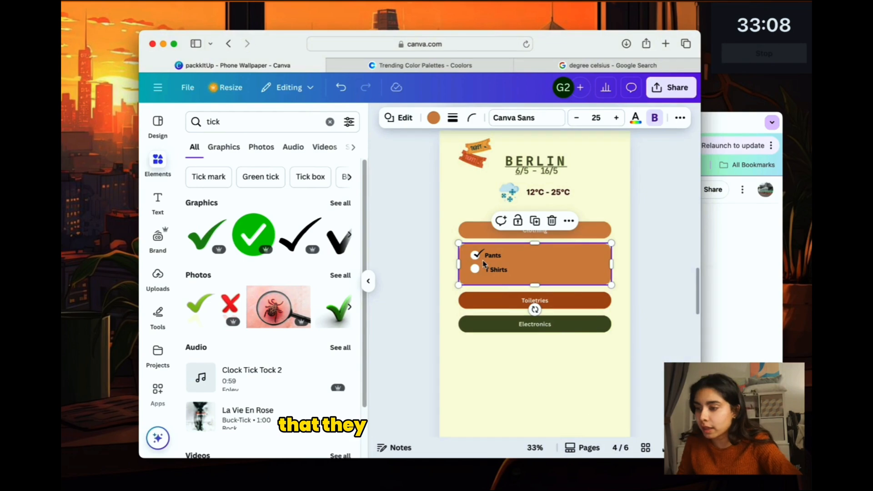
pyautogui.moveTo(660, 219)
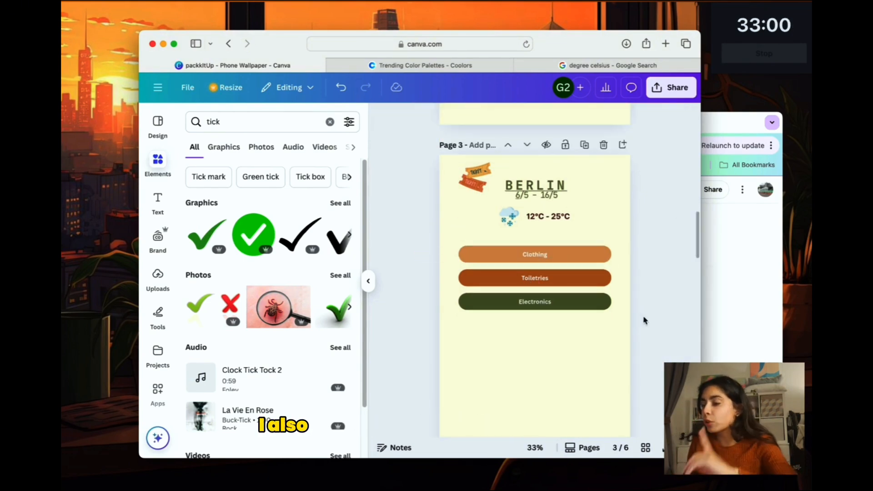
pyautogui.click(533, 253)
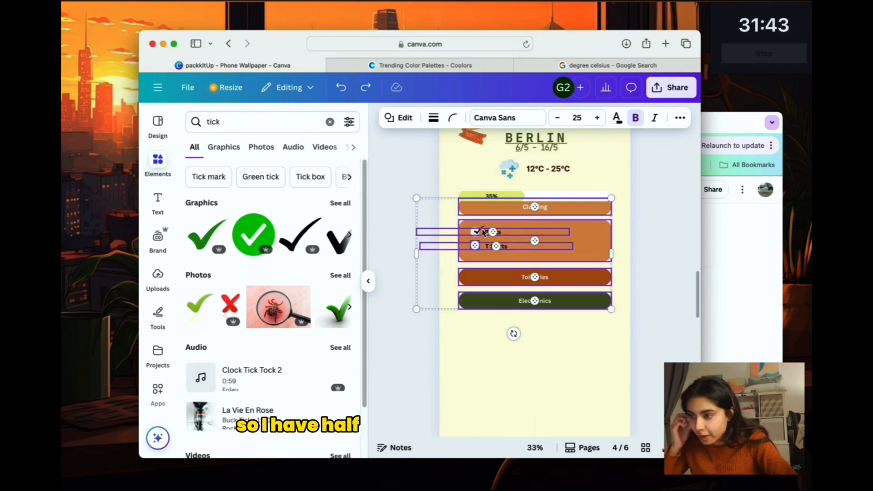
# Place the tick graphic in the Pants checkbox to mark it packed
pyautogui.click(492, 232)
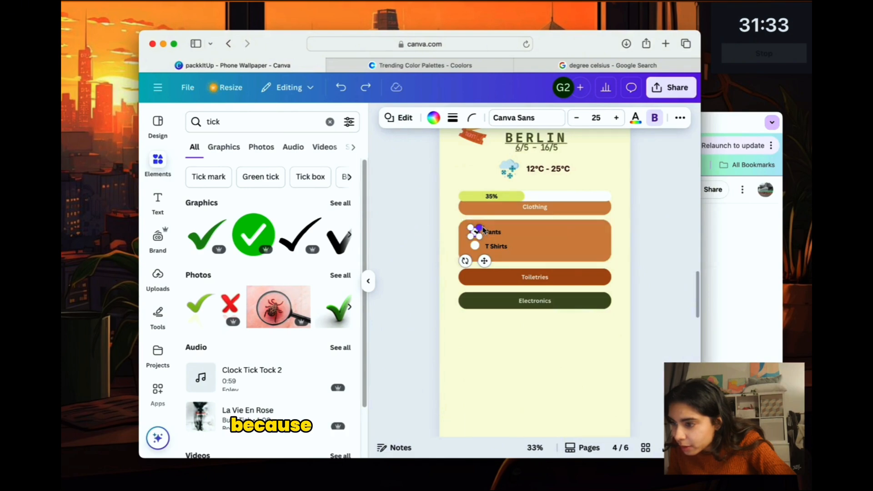
pyautogui.click(492, 232)
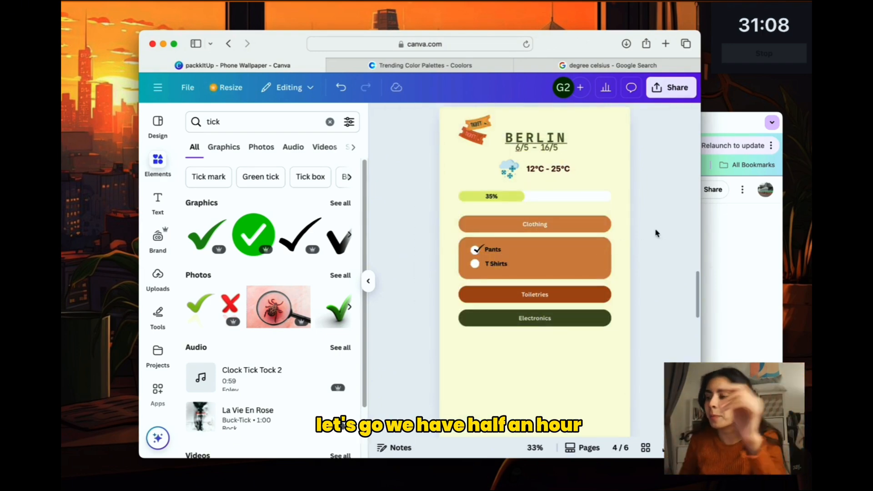
# Ask ChatGPT for a quickly deployable web-app stack and review its React, Vite and Tailwind plan
pyautogui.scroll(3)
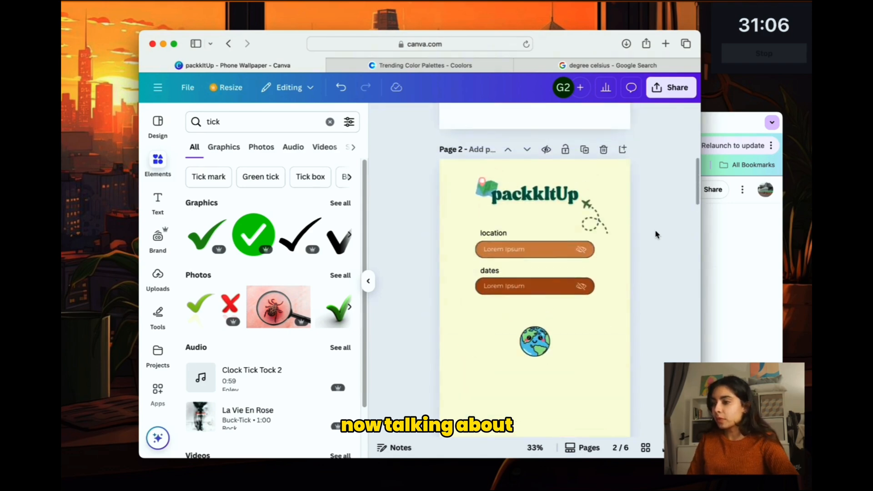
pyautogui.scroll(3)
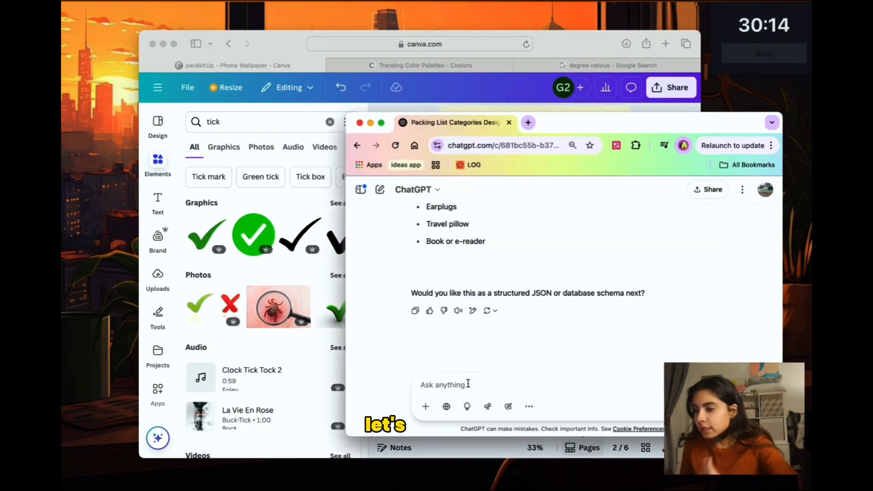
pyautogui.write('i want to create a app with the following screens')
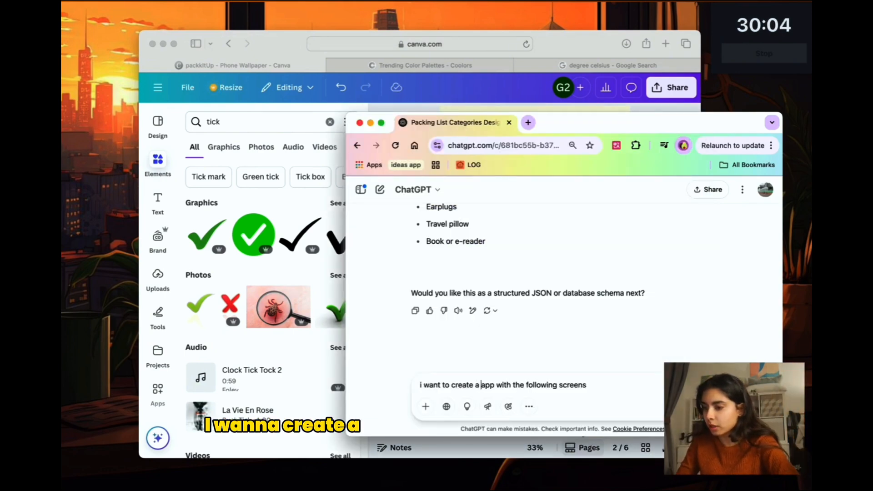
pyautogui.write('web app with the following screens a')
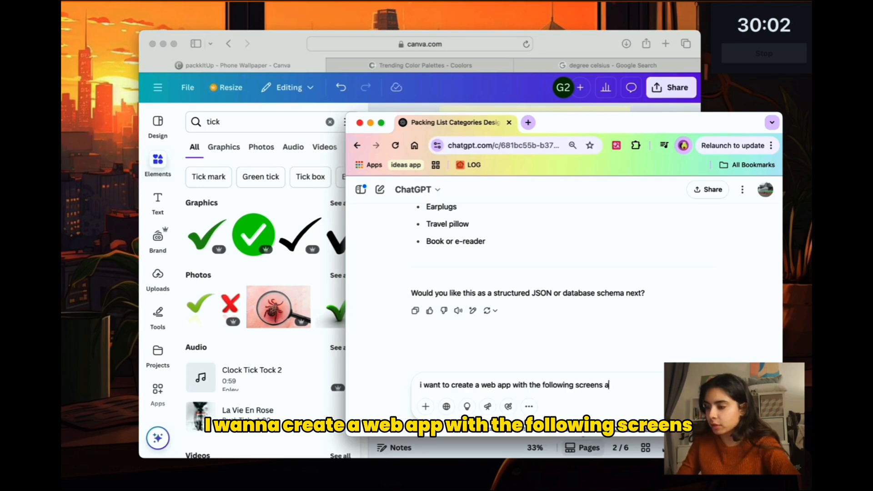
pyautogui.write('and deploy it as w')
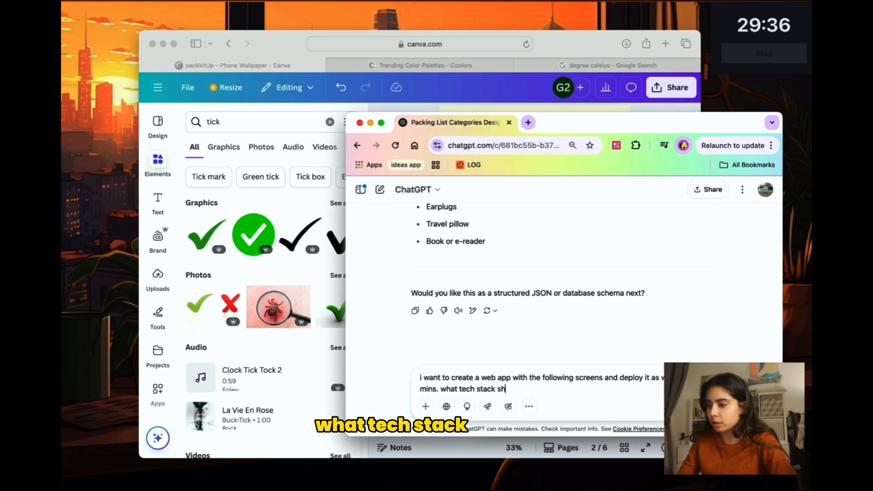
pyautogui.press('Return')
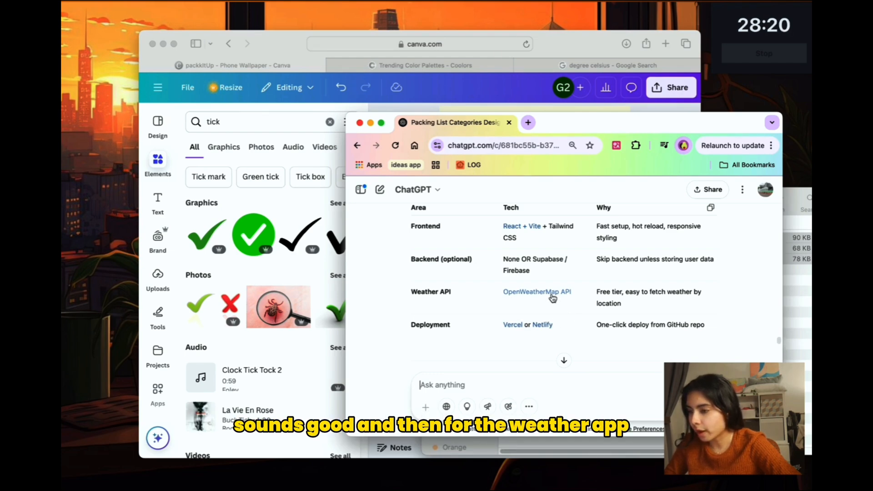
pyautogui.scroll(3)
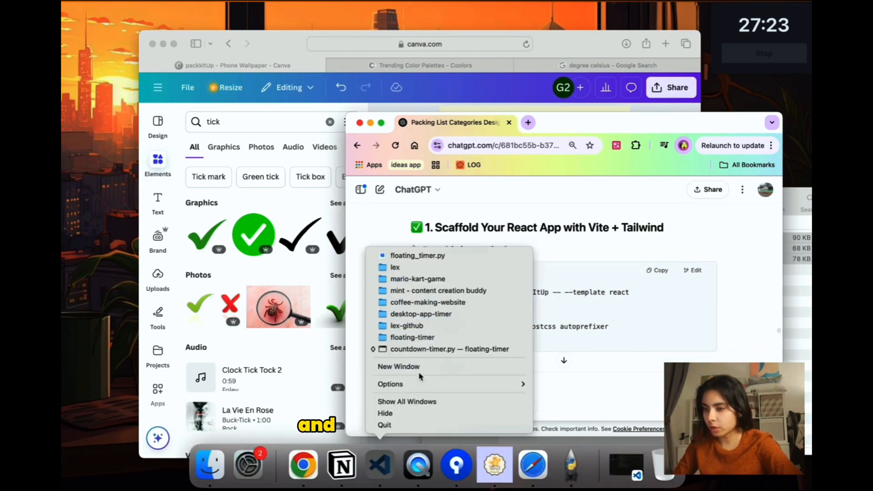
# Load the packkitup-packing-app project from PROJECTS and review its package.json dependencies
pyautogui.click(398, 366)
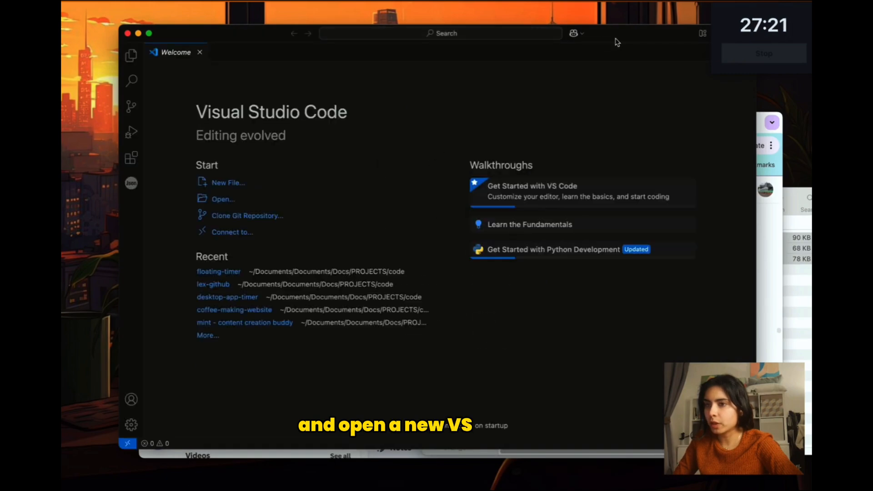
pyautogui.click(224, 199)
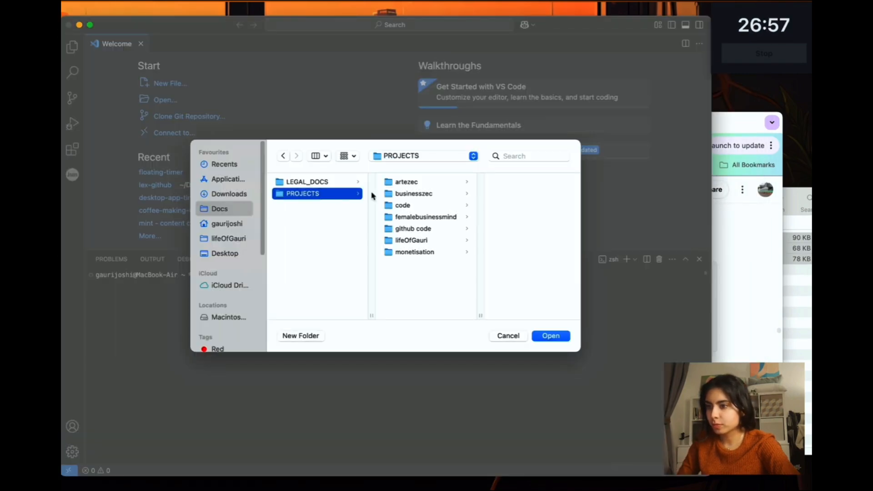
pyautogui.click(403, 204)
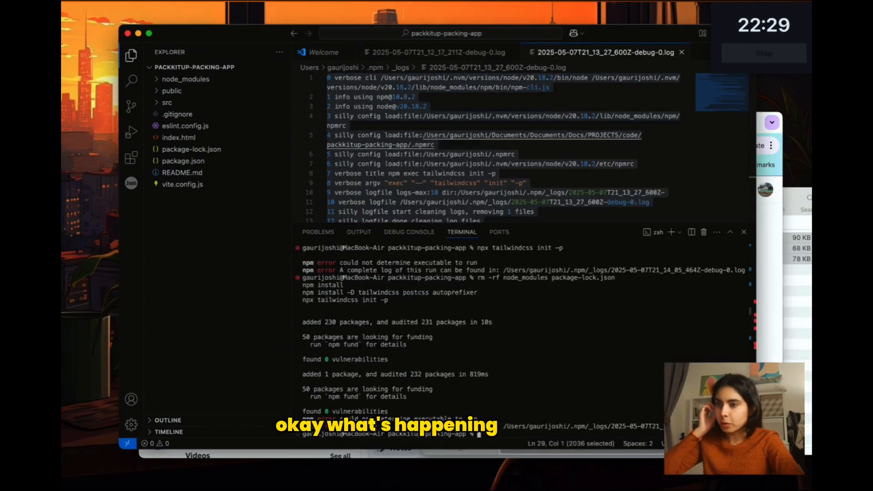
pyautogui.click(183, 161)
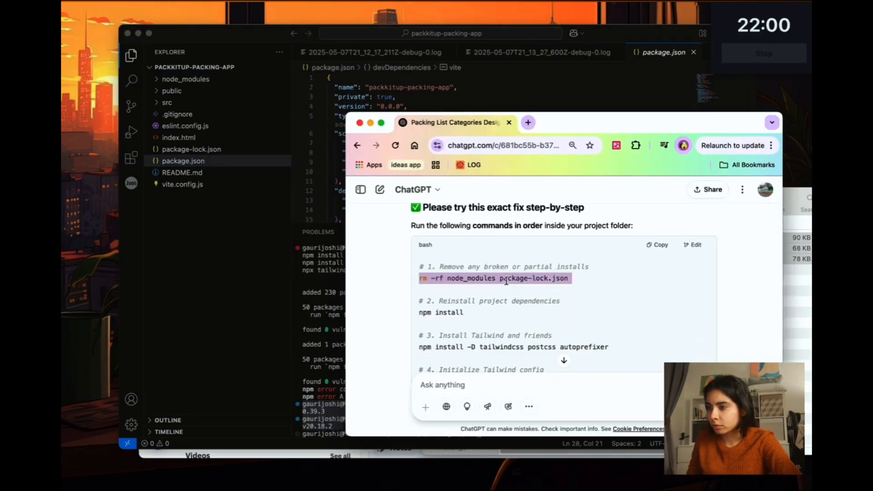
pyautogui.scroll(-3)
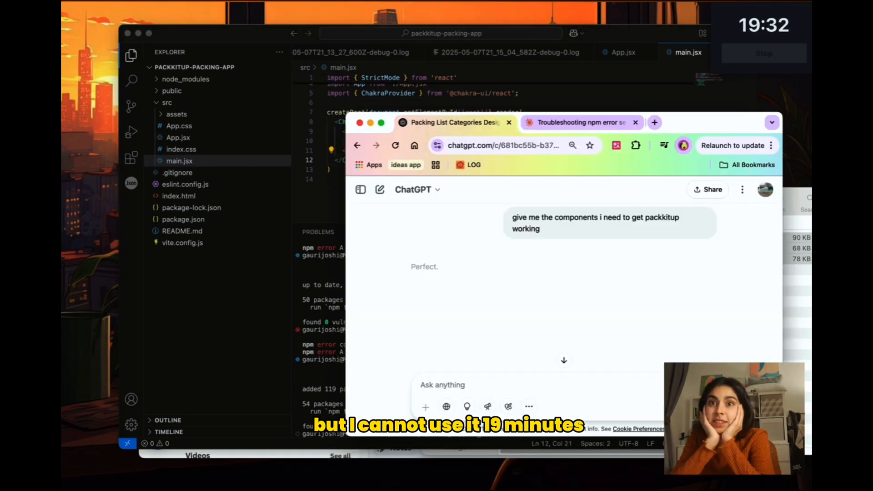
# Add a components folder under src, set the index.html title, check the npm scripts and load localhost:5173
pyautogui.scroll(-3)
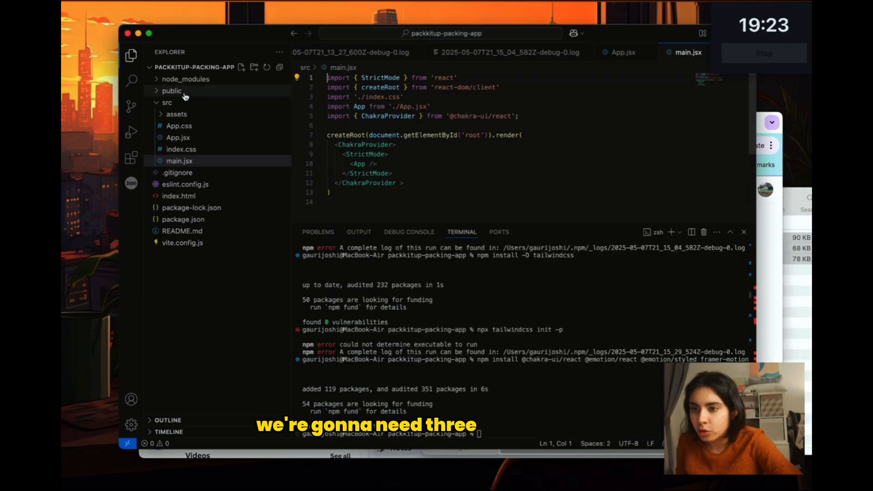
pyautogui.click(168, 103)
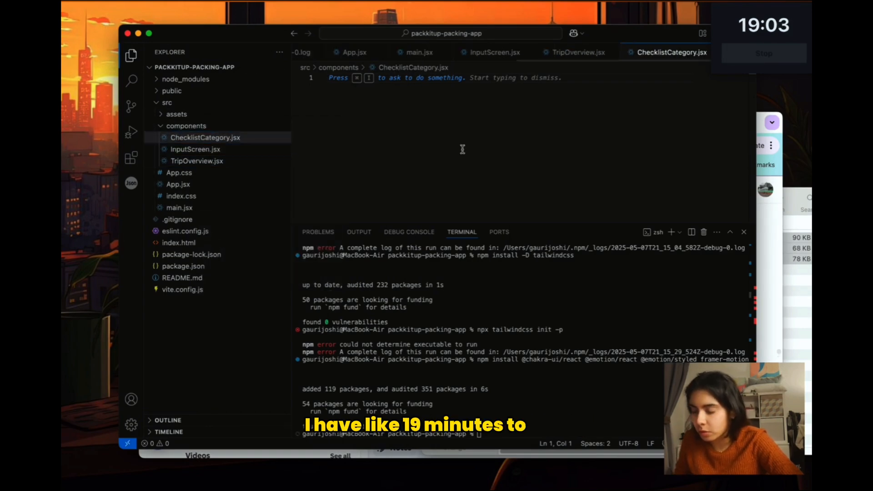
pyautogui.click(179, 265)
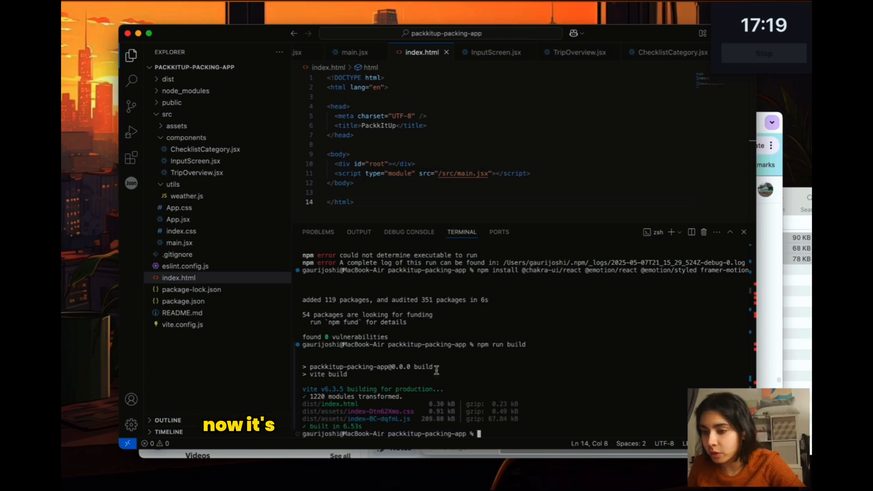
pyautogui.click(183, 301)
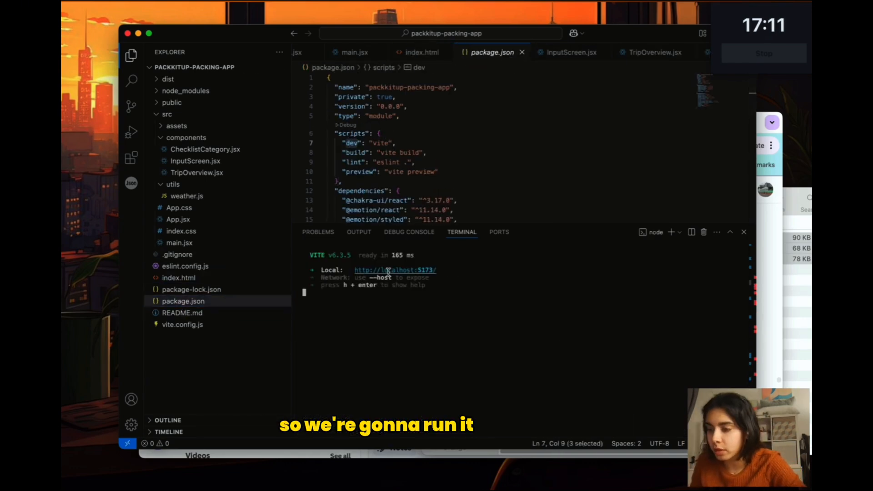
pyautogui.click(571, 52)
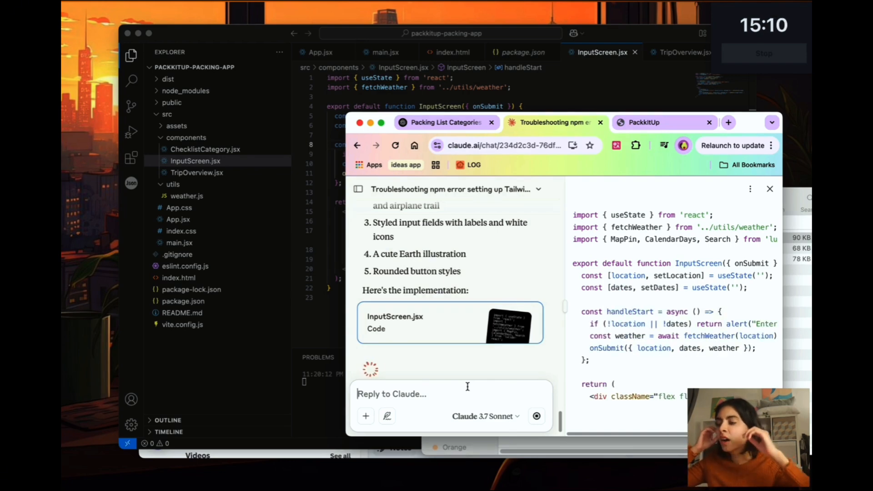
# Paste Claude's InputScreen.jsx, add a css folder for InputScreen.css and check the styled page in Chrome
pyautogui.scroll(-3)
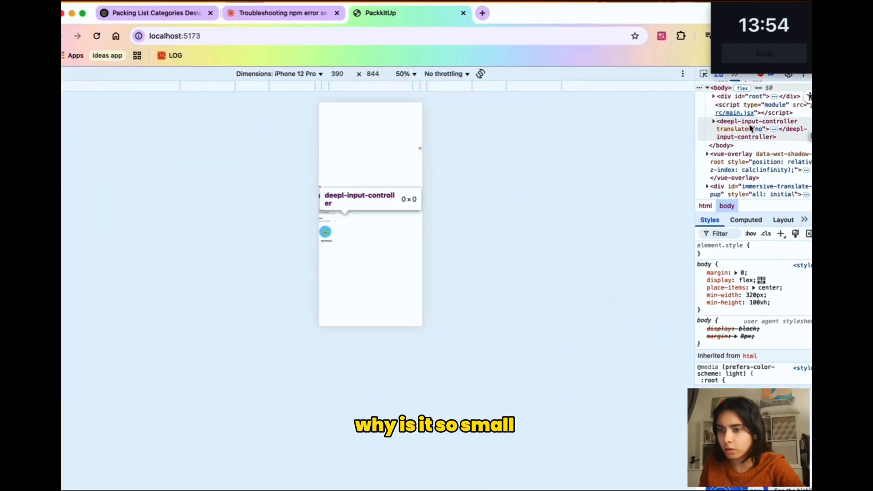
pyautogui.click(281, 13)
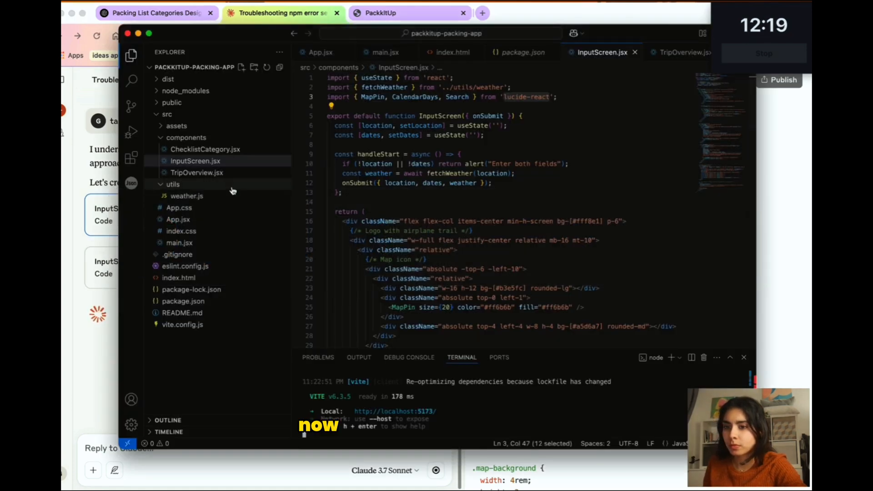
pyautogui.click(281, 12)
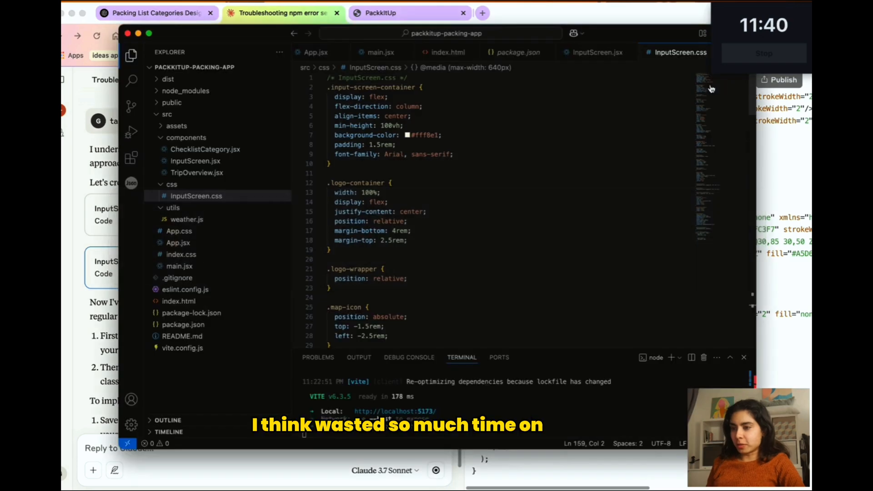
pyautogui.click(409, 13)
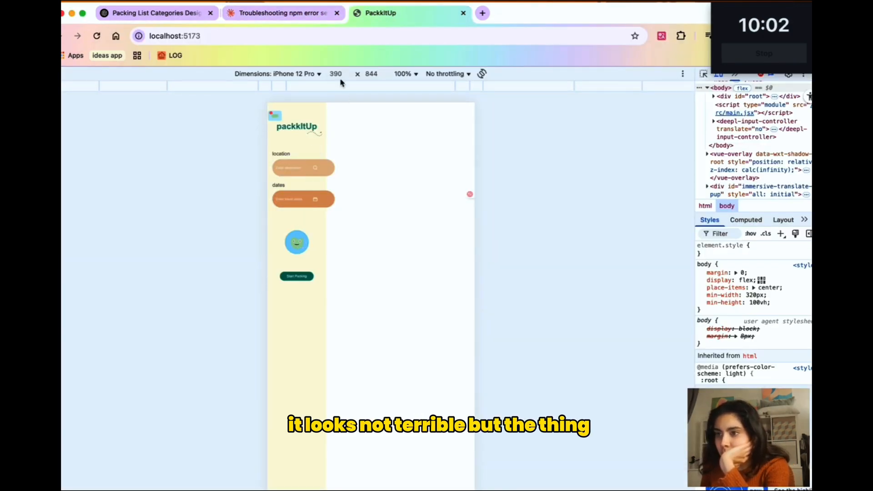
# Apply Claude's inline-style InputScreen rewrite and enter berlin as the location on the running app
pyautogui.click(281, 13)
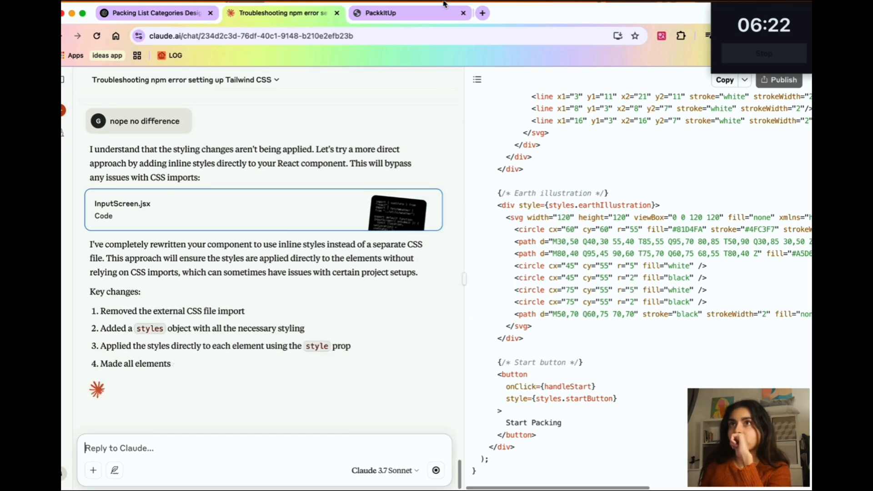
pyautogui.click(410, 13)
pyautogui.write("nope not working properly and isn't responsive at all")
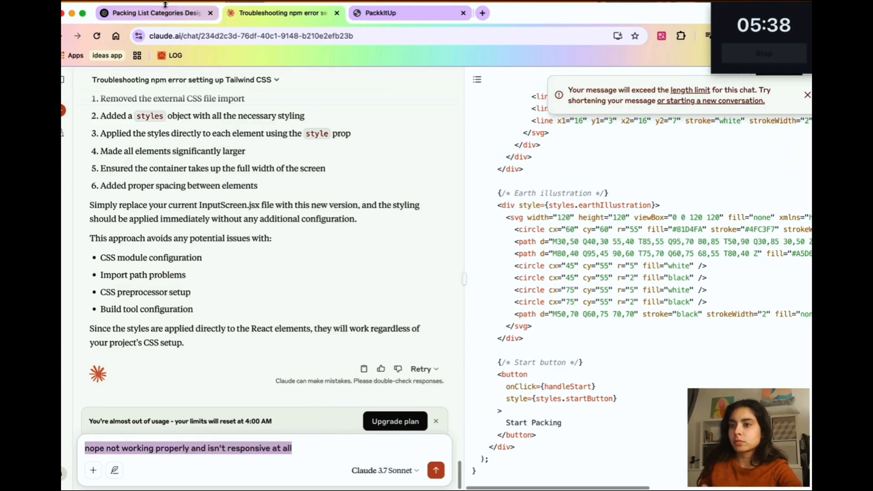
pyautogui.click(381, 13)
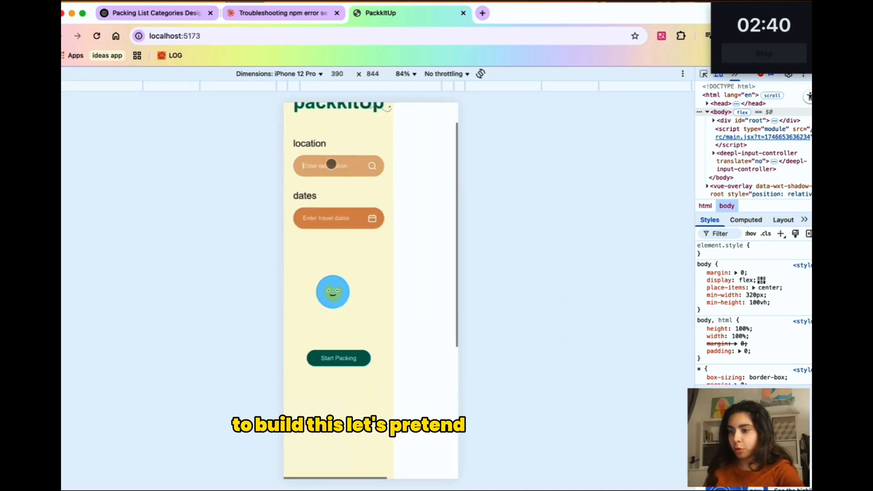
pyautogui.scroll(3)
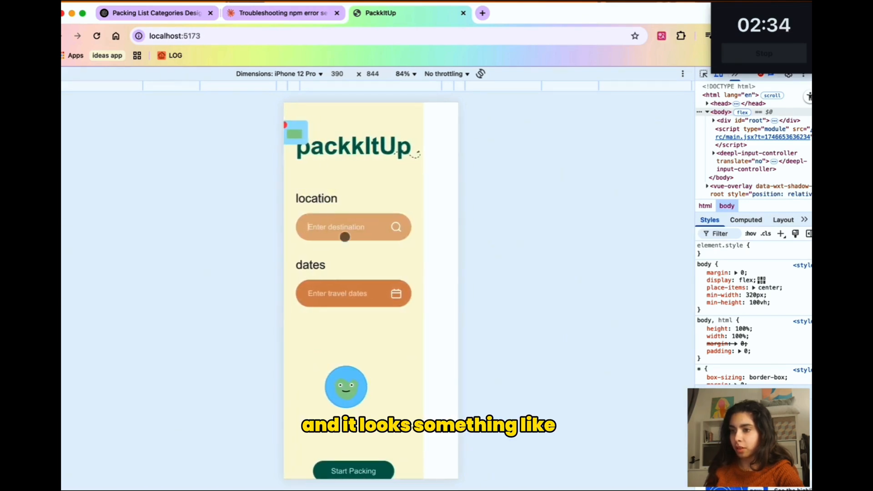
pyautogui.write('berlin')
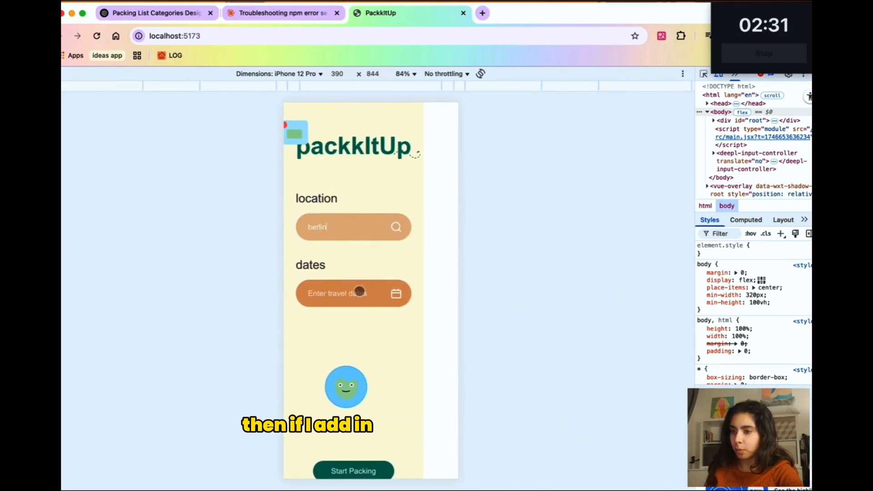